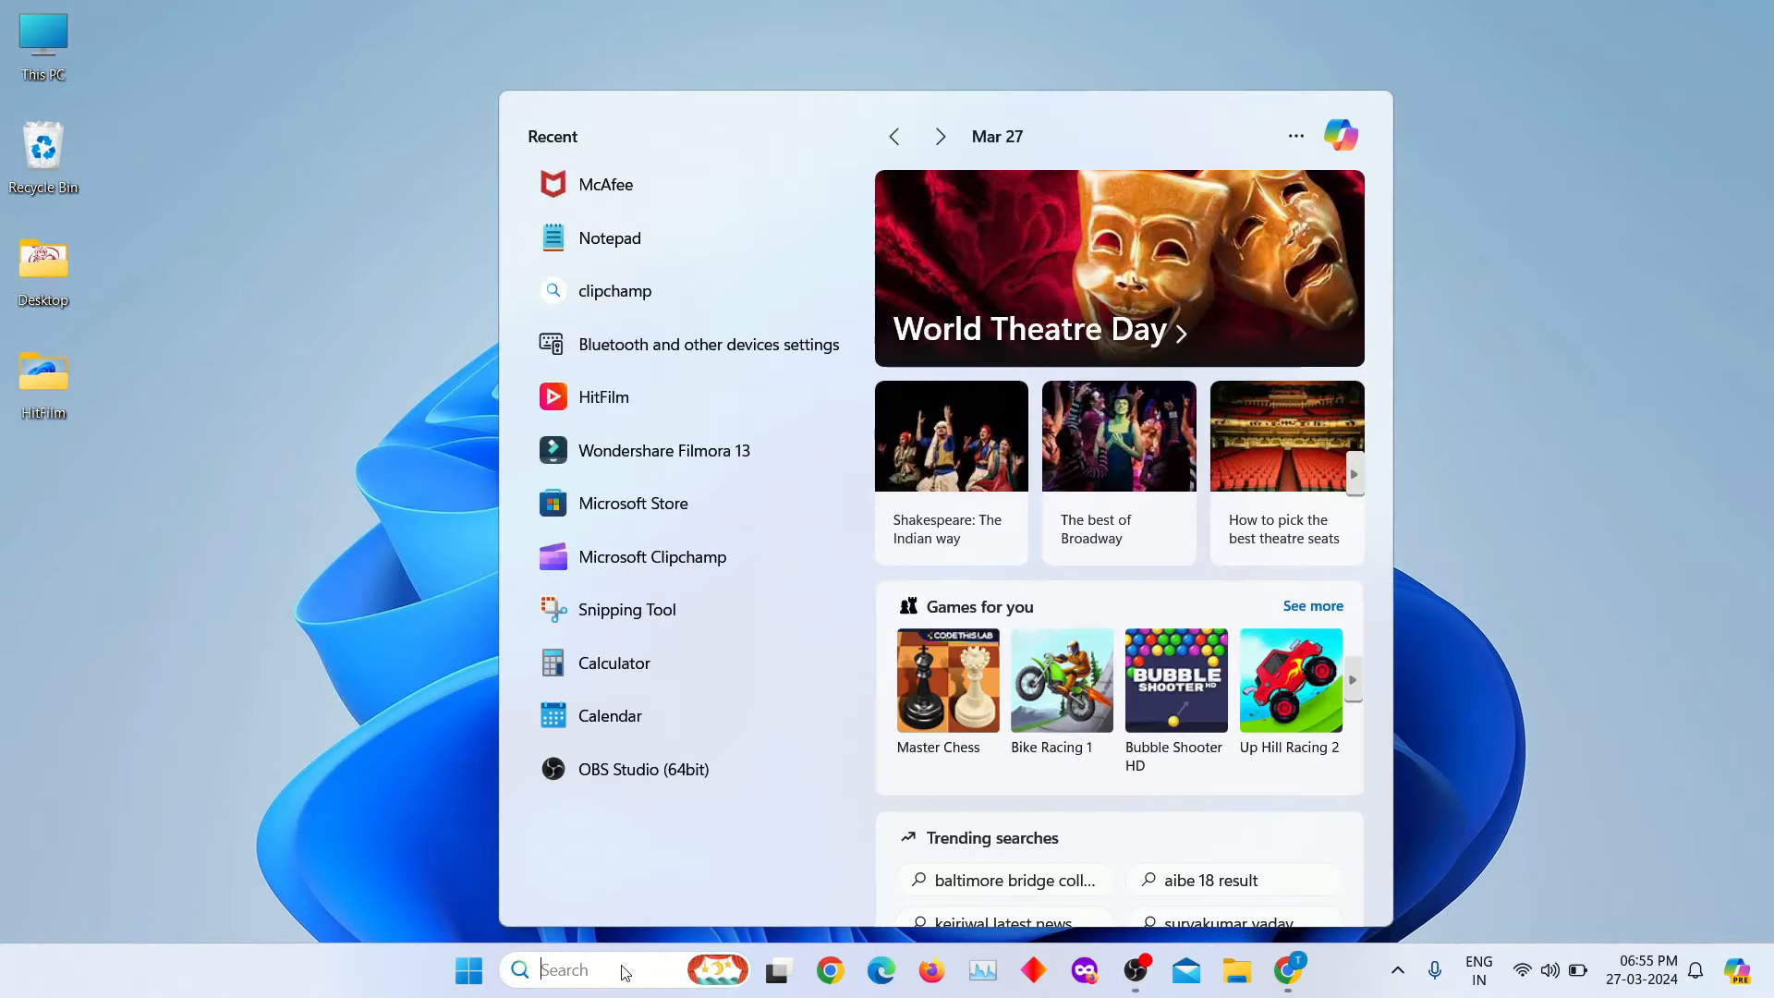
- Search the Start menu for 'mcaf' to find McAfee LiveSafe
text(mcaf)
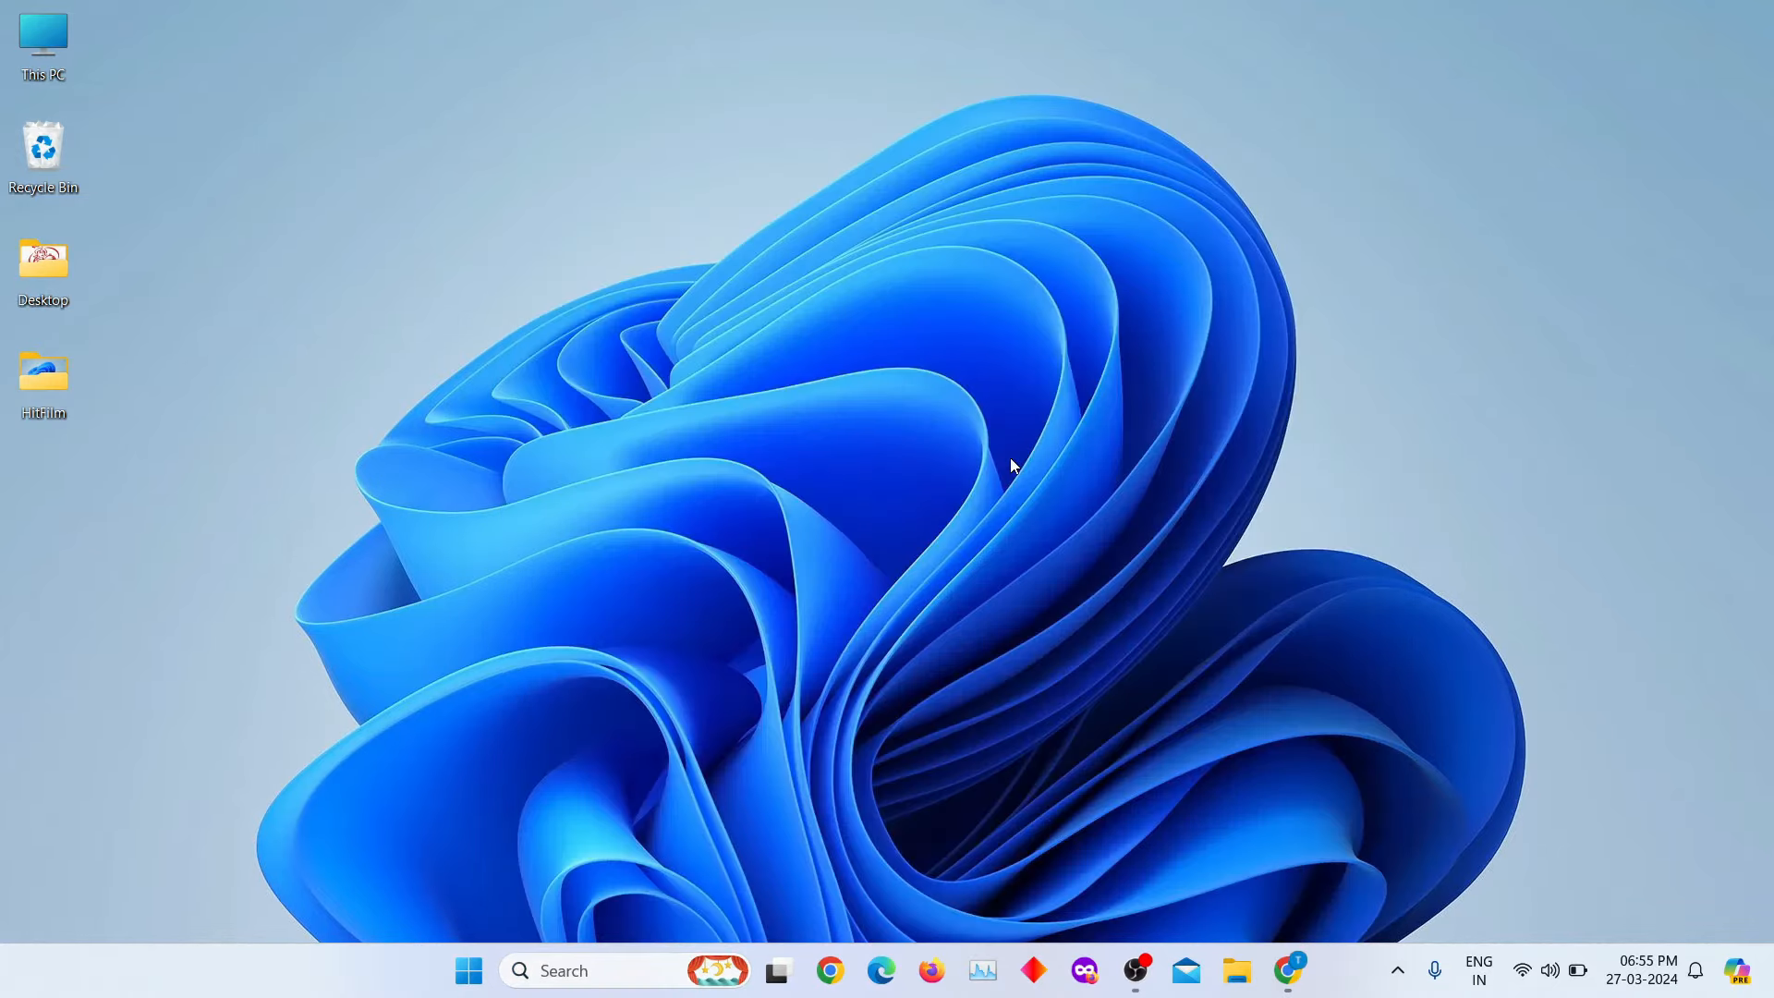
mouse_move(839, 684)
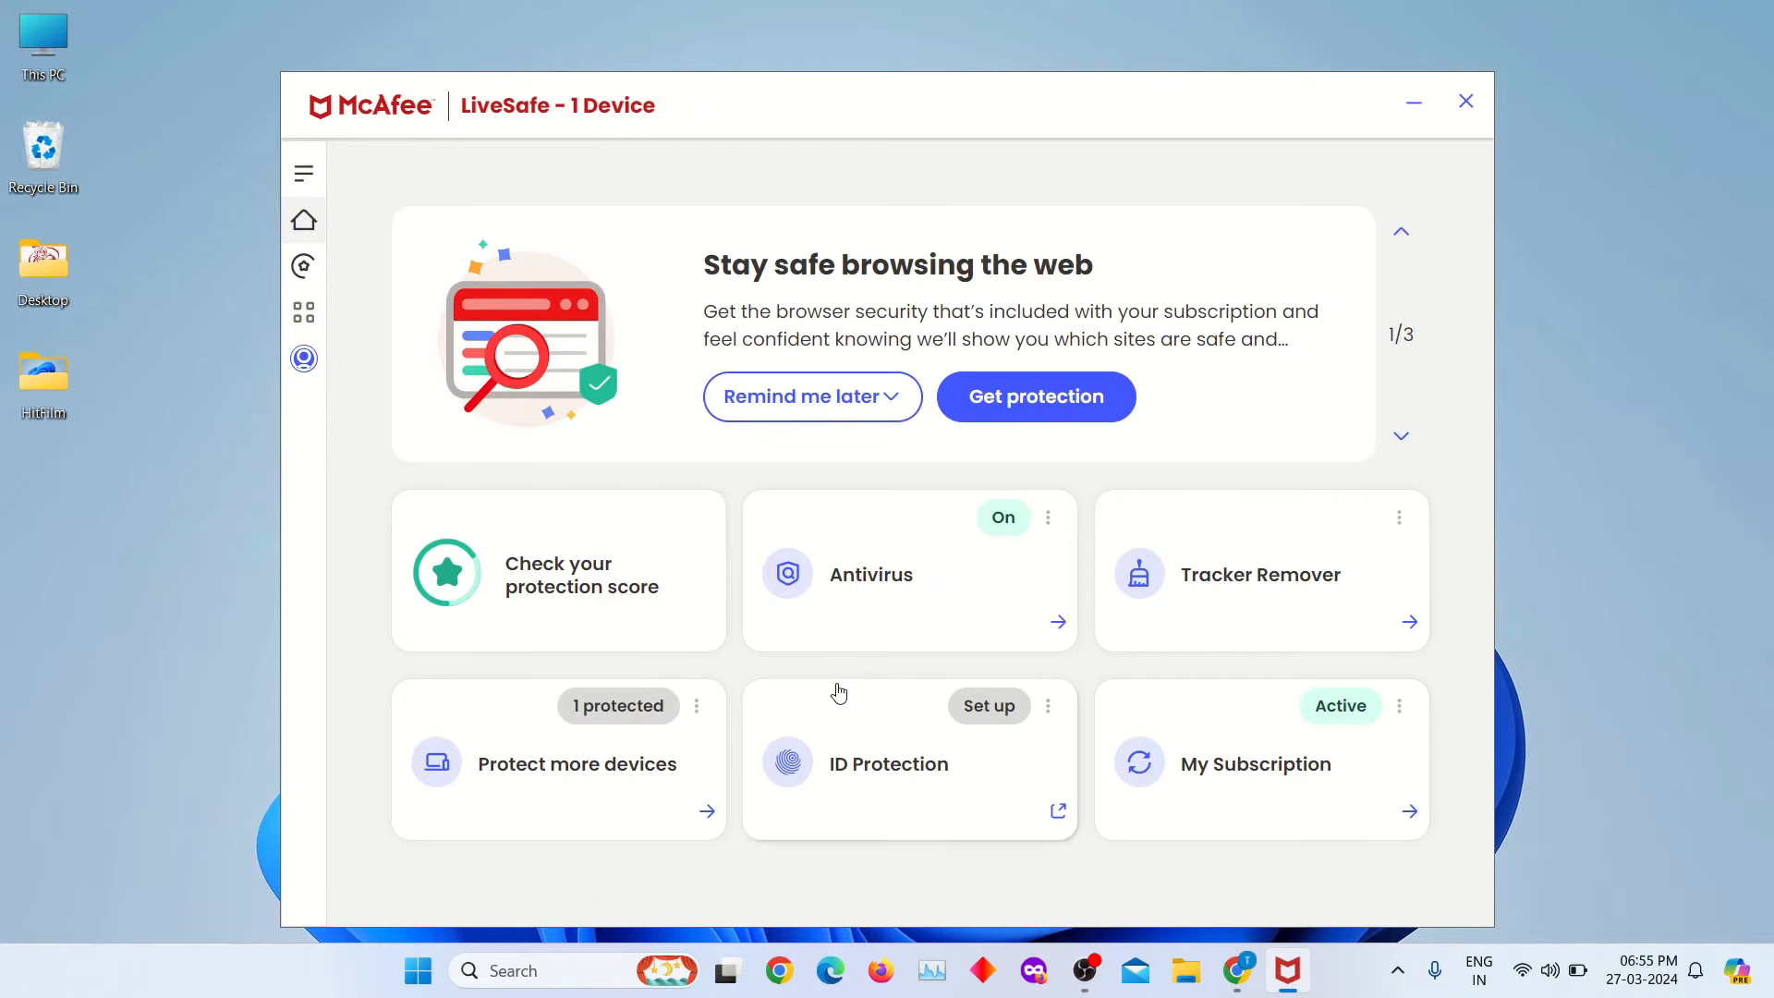
mouse_move(400, 532)
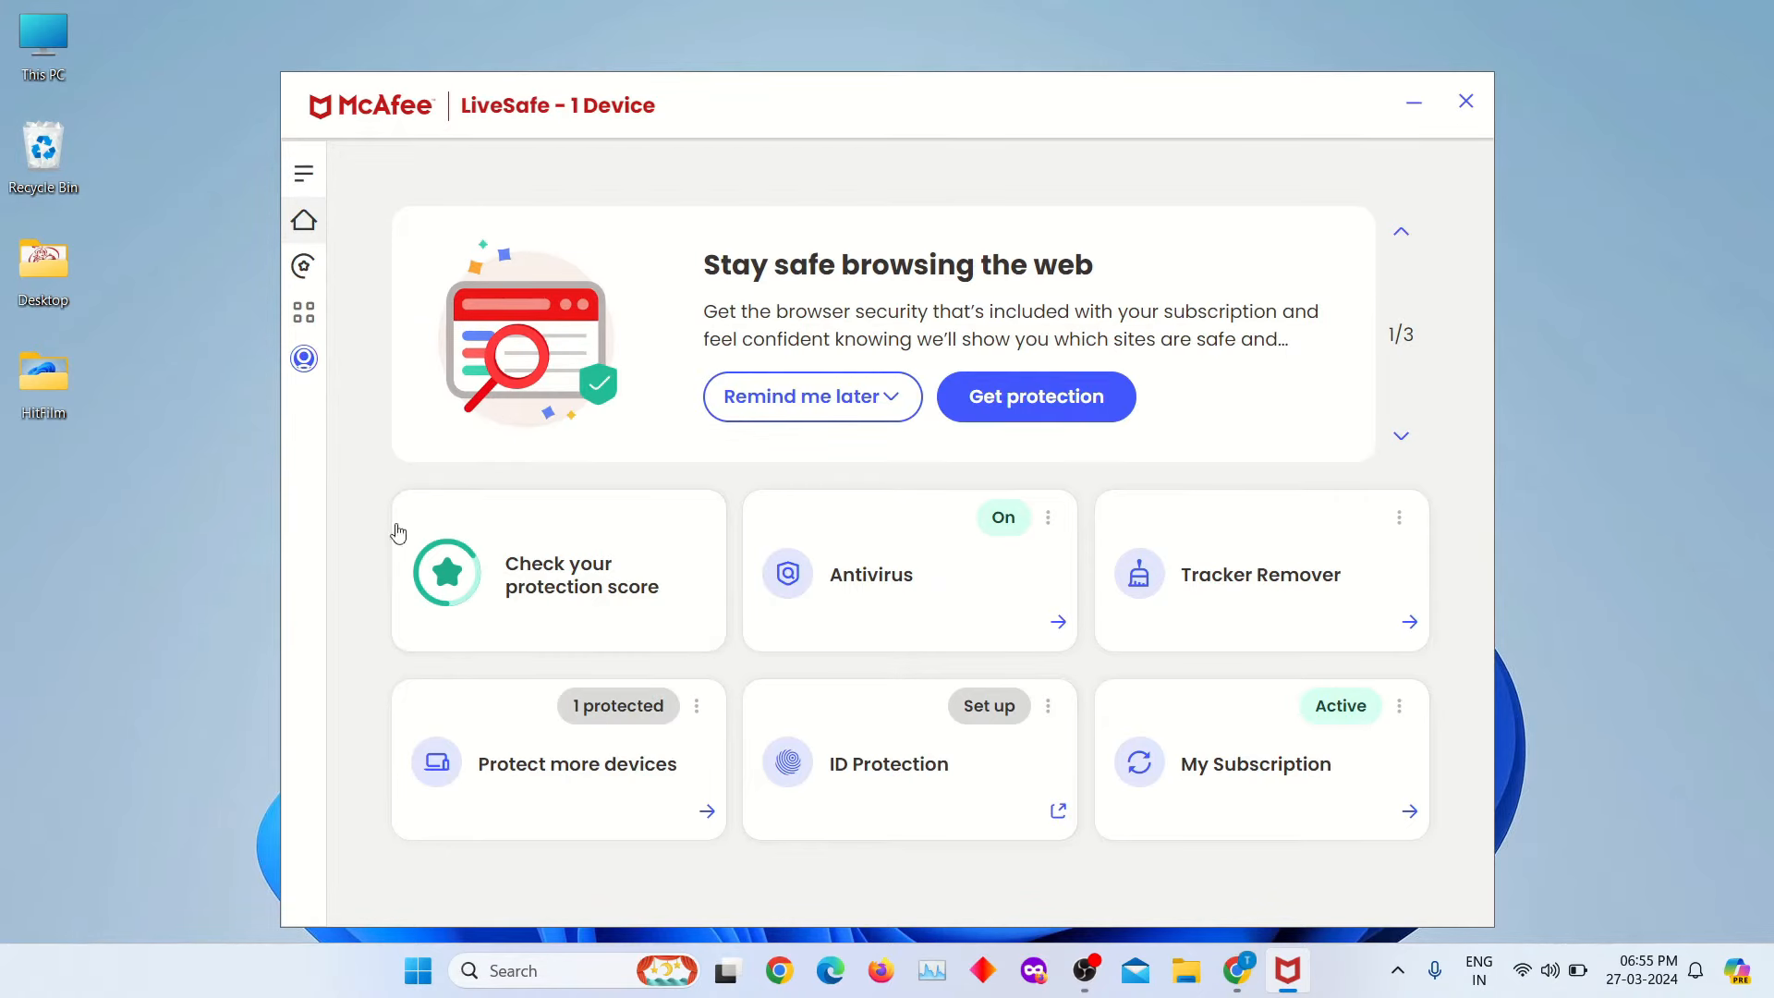
mouse_move(333, 268)
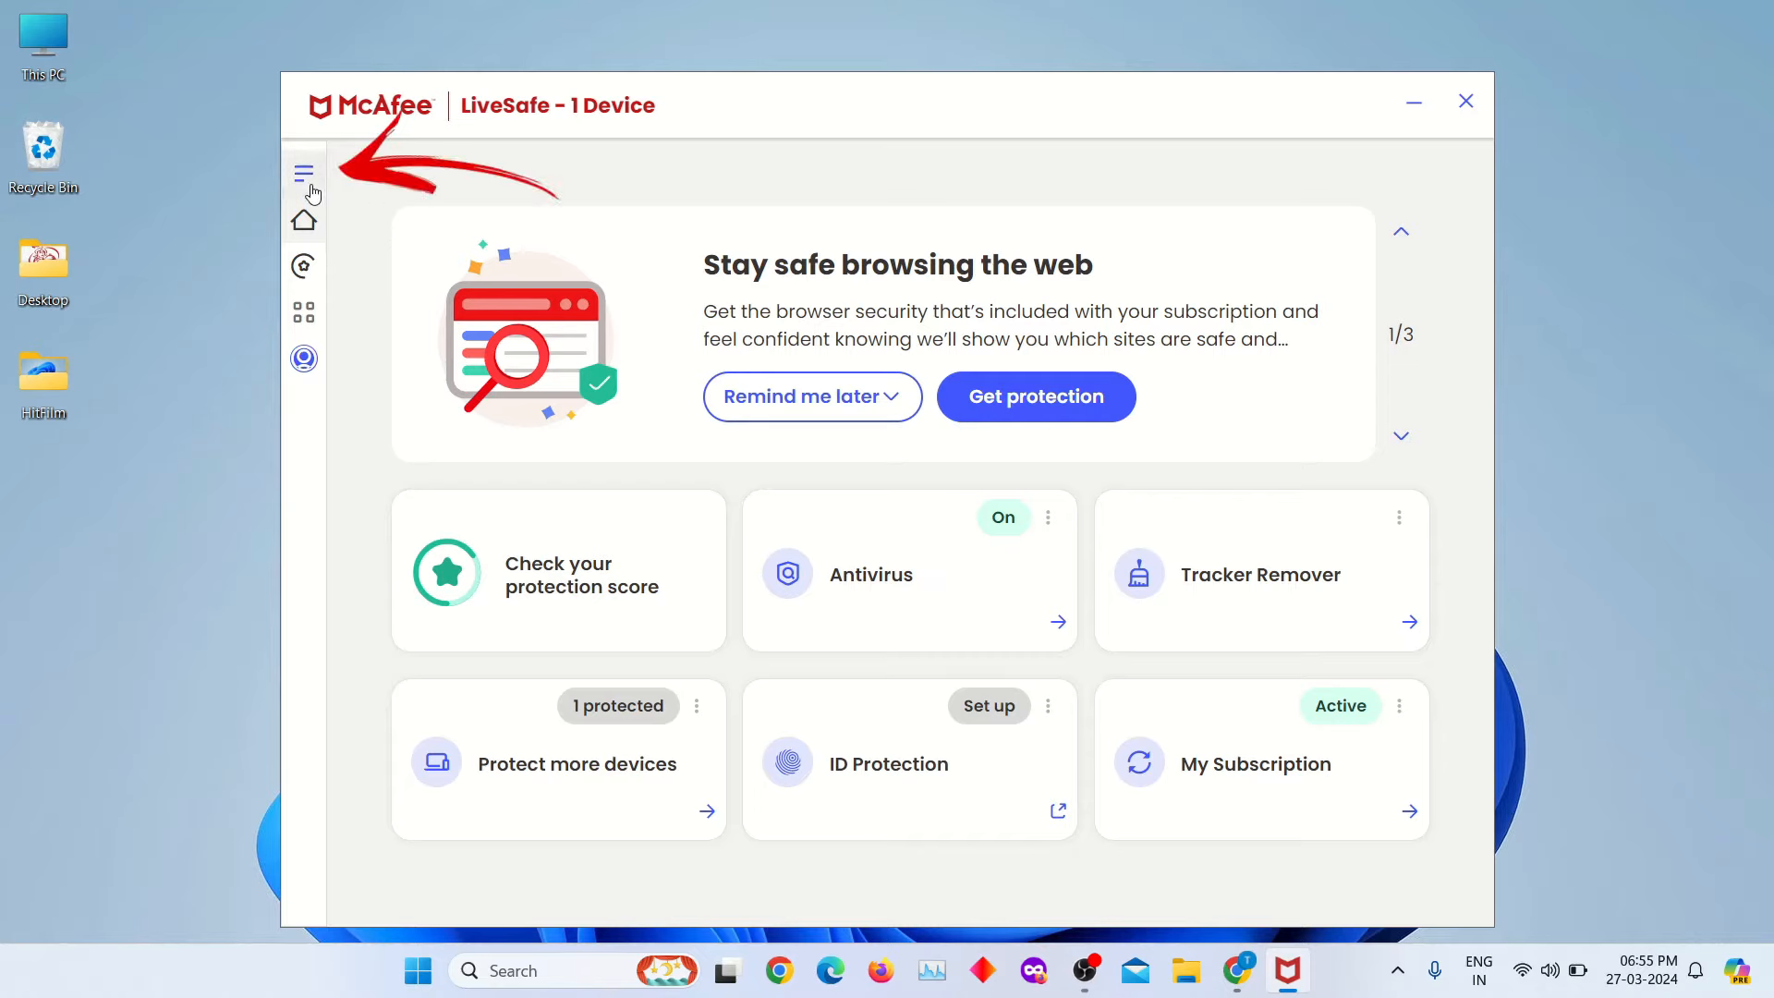
- Show the My Protection feature list from the main navigation and scroll to Real-Time Scanning
click(303, 174)
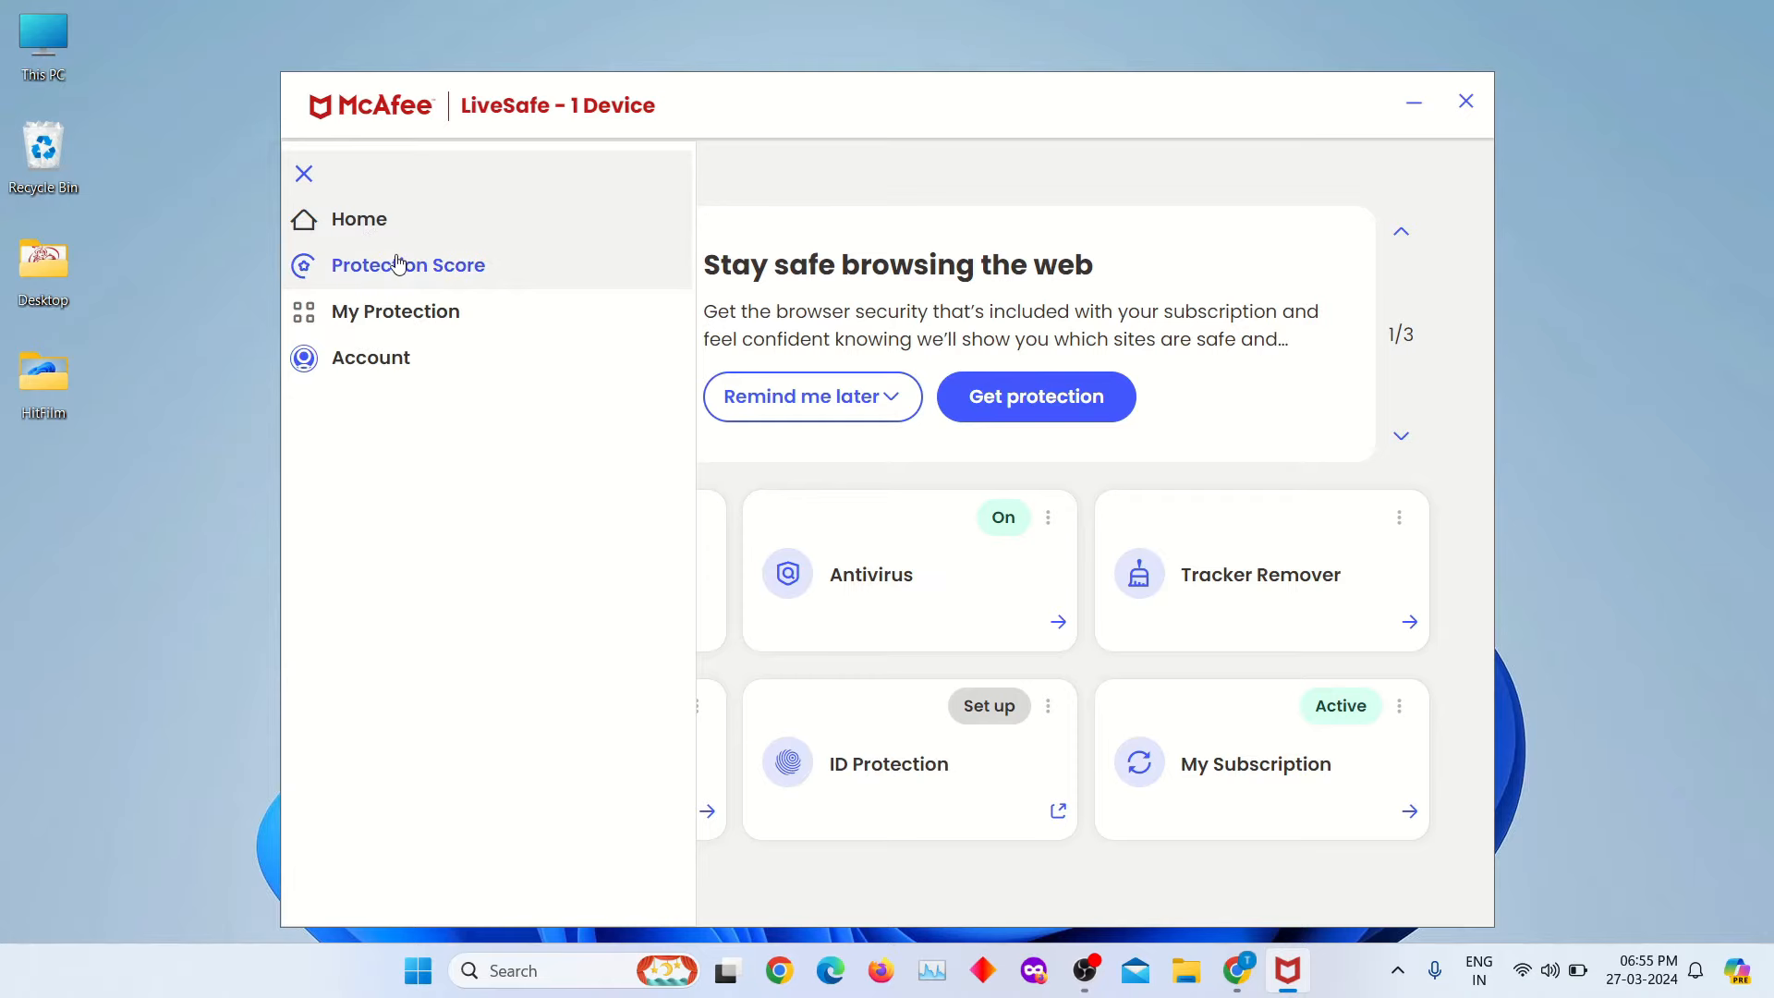
mouse_move(414, 314)
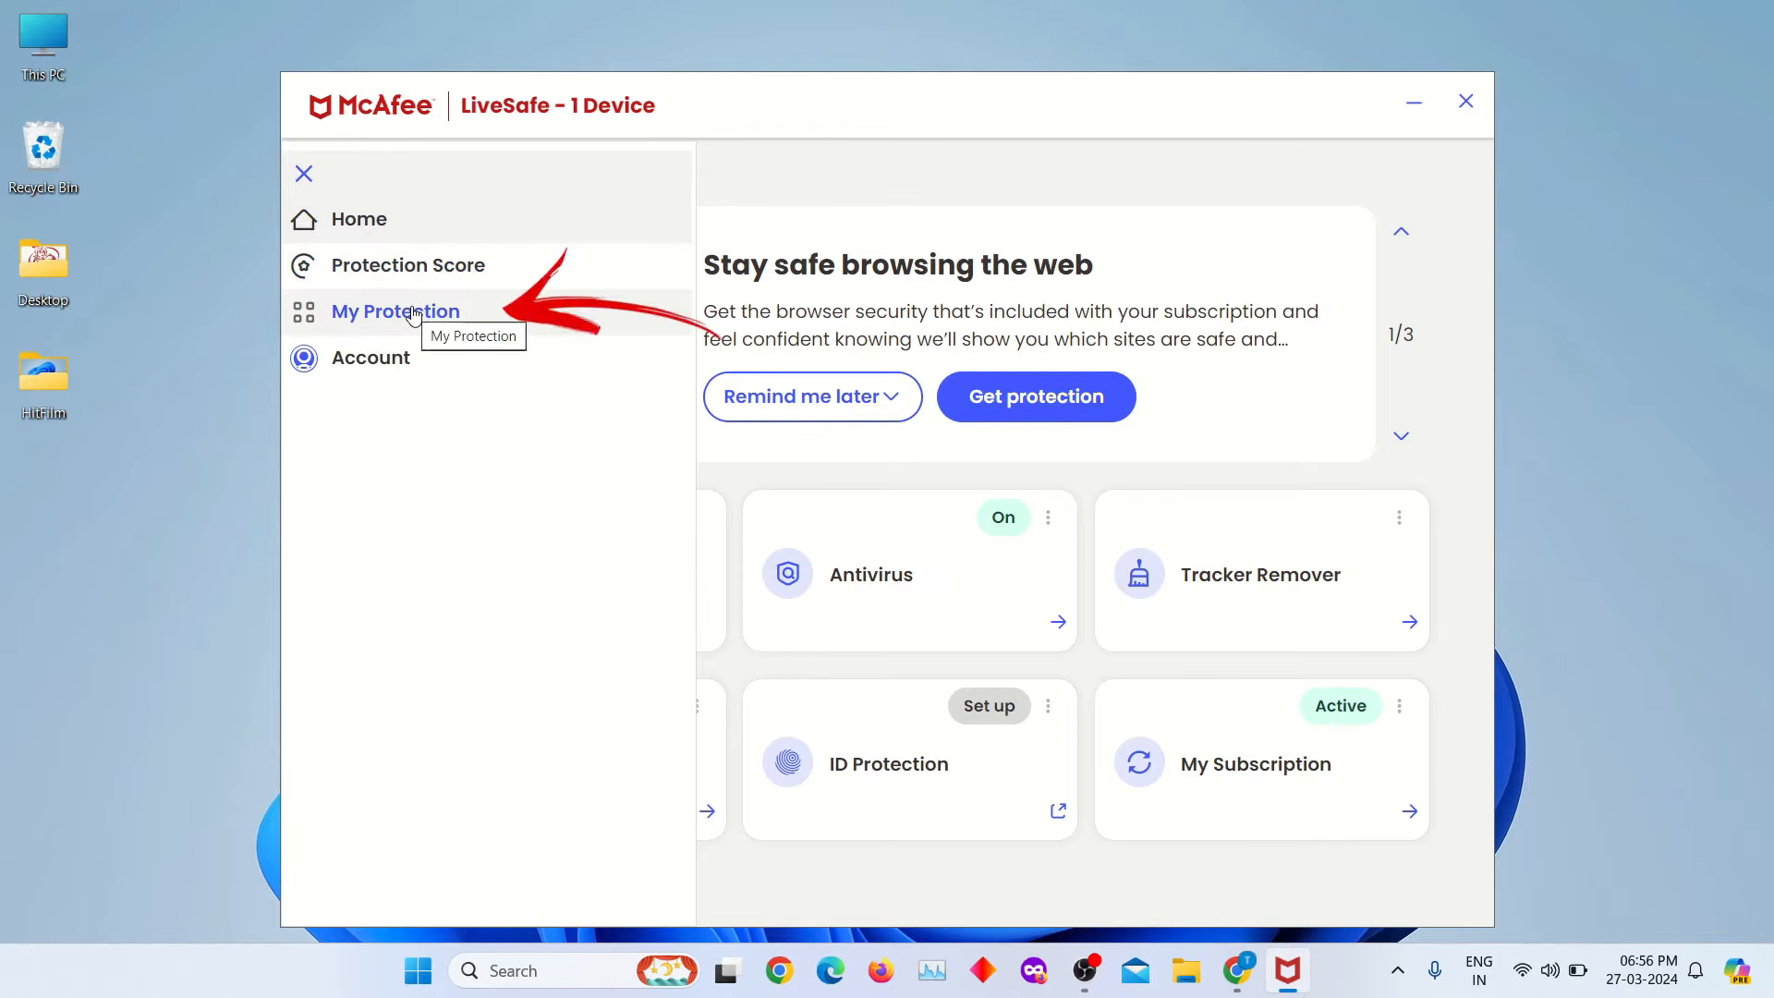
click(395, 311)
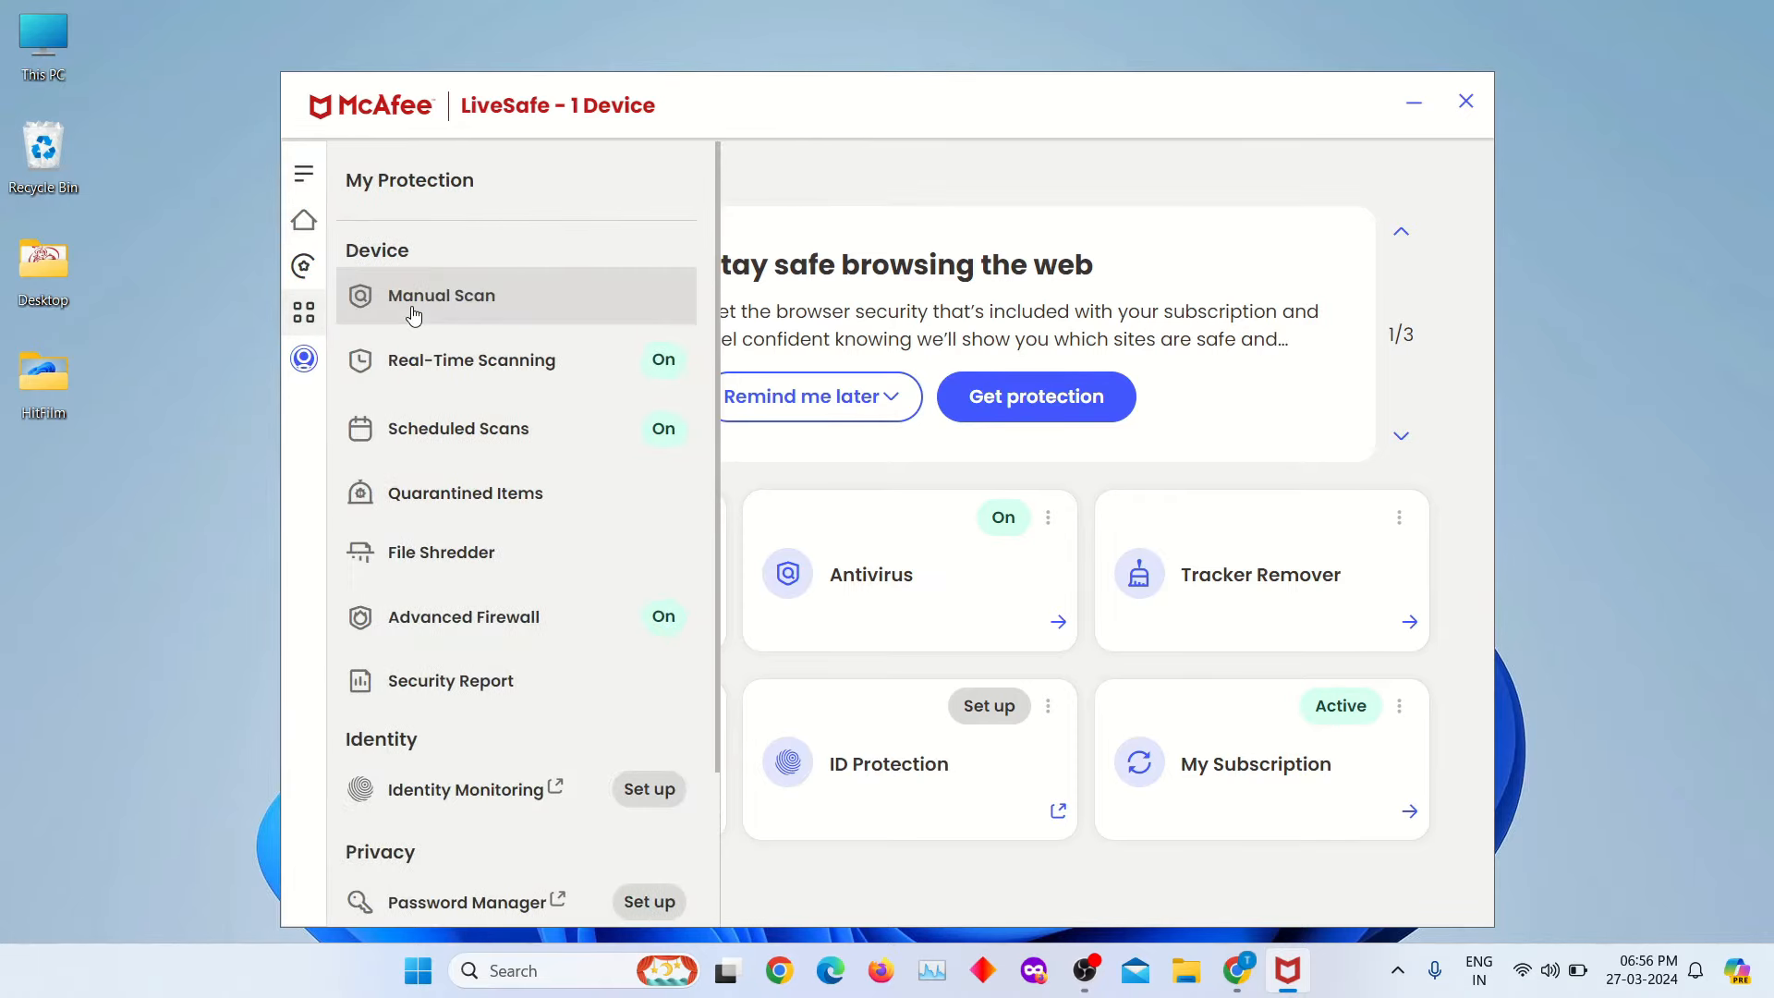
mouse_move(513, 452)
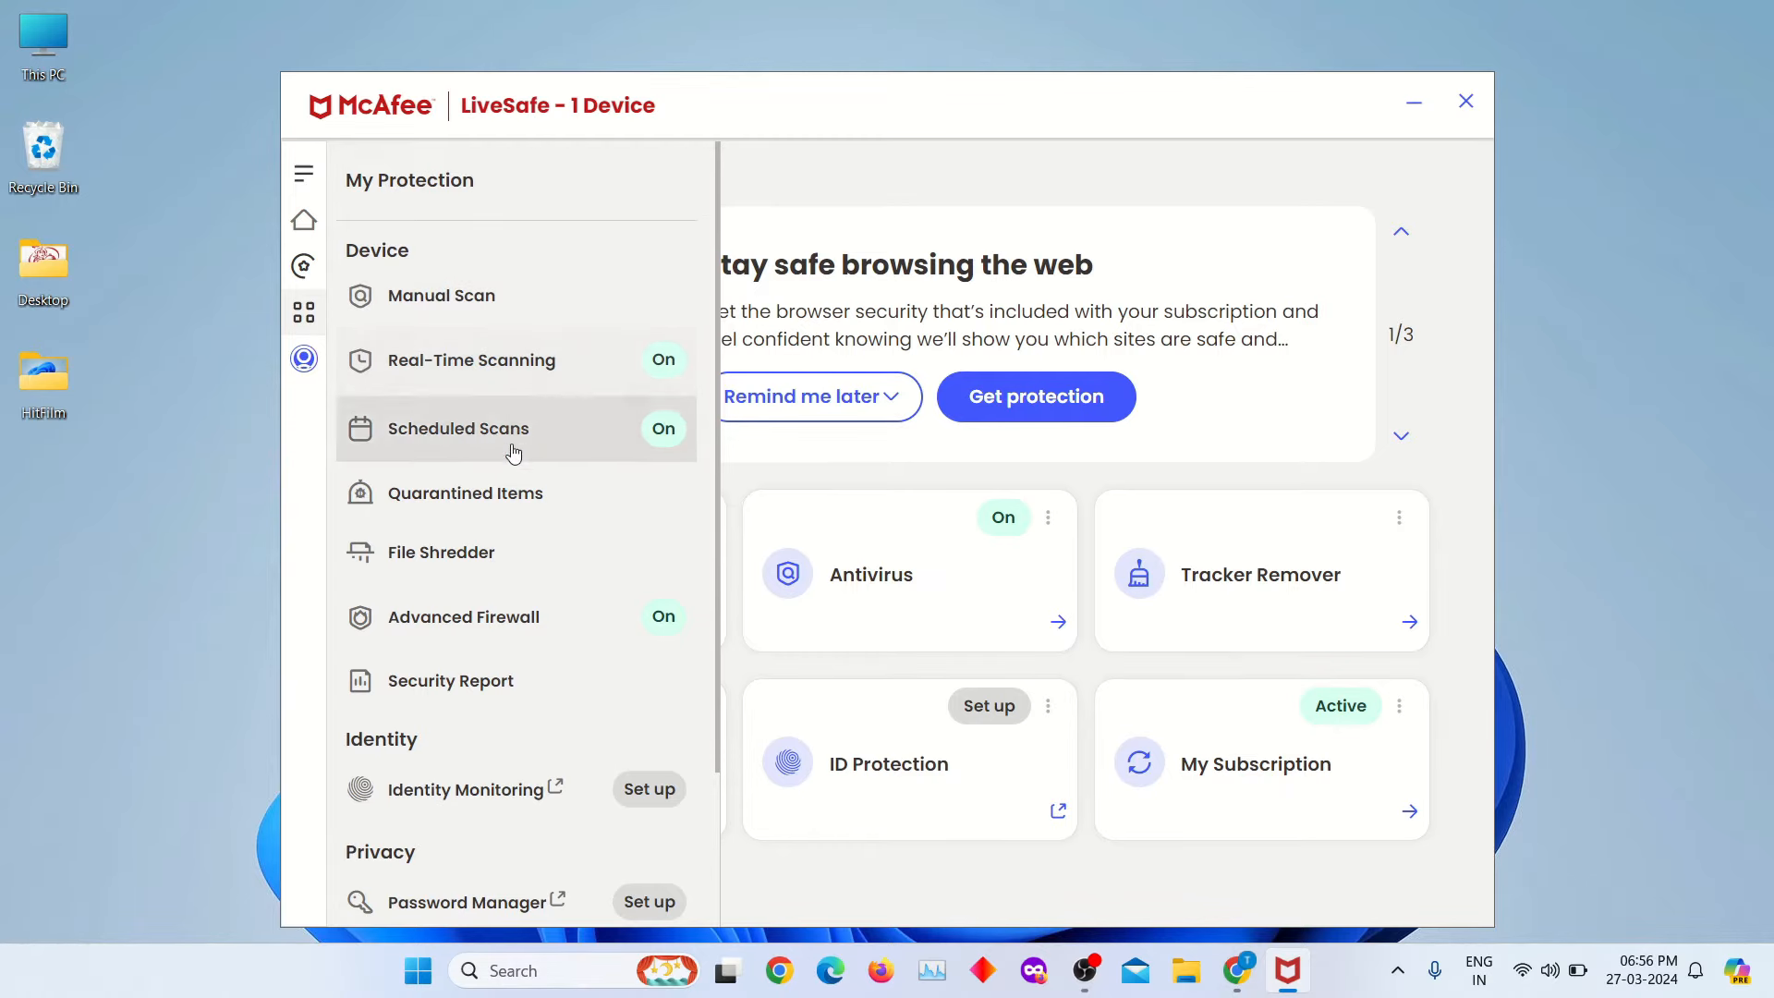
scroll(down, 3)
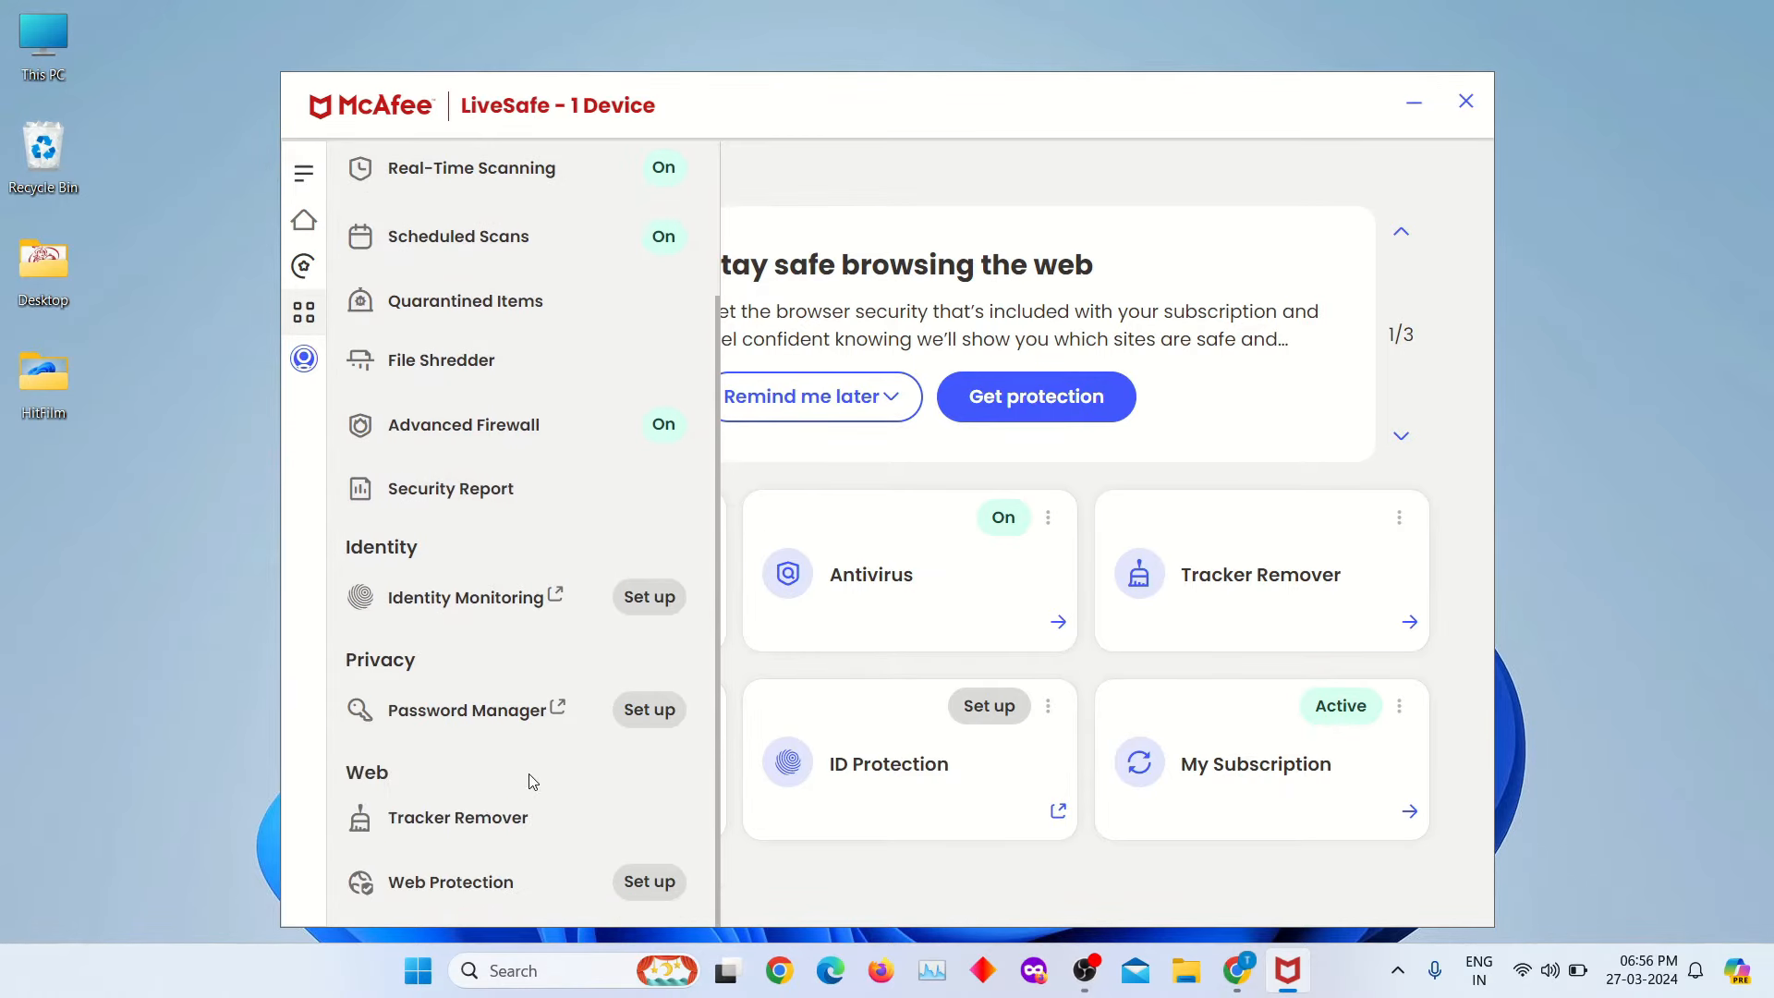
mouse_move(536, 702)
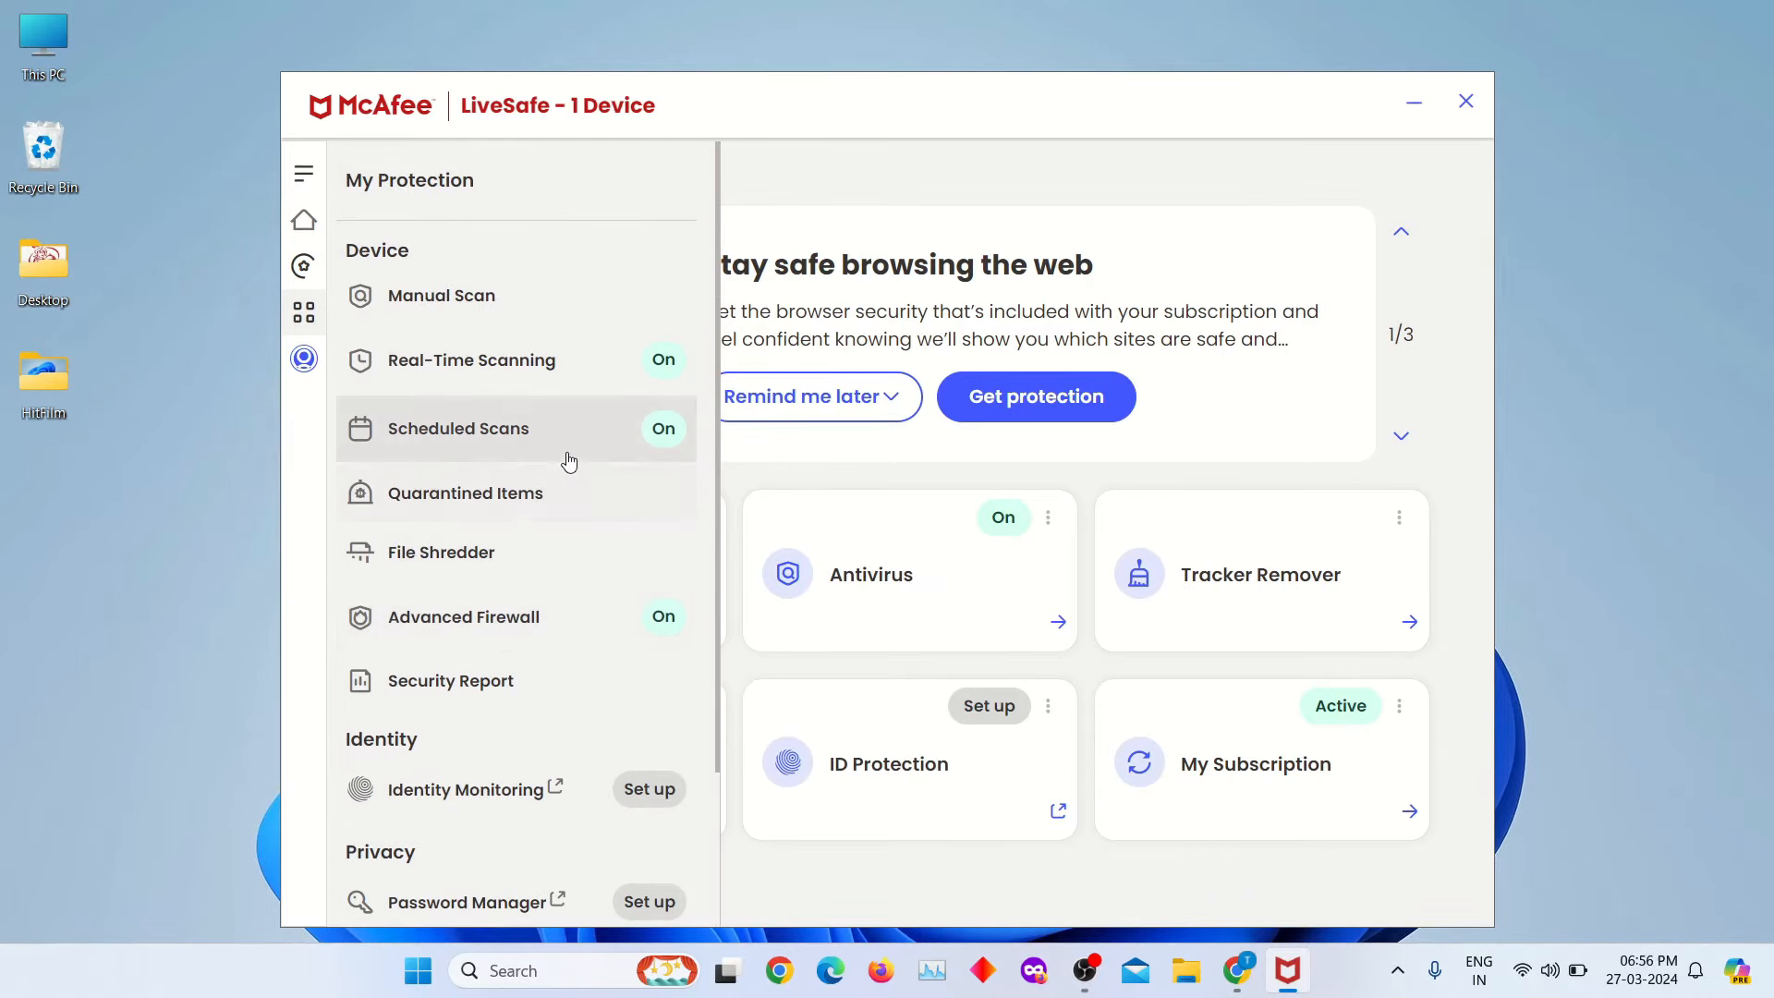
mouse_move(565, 384)
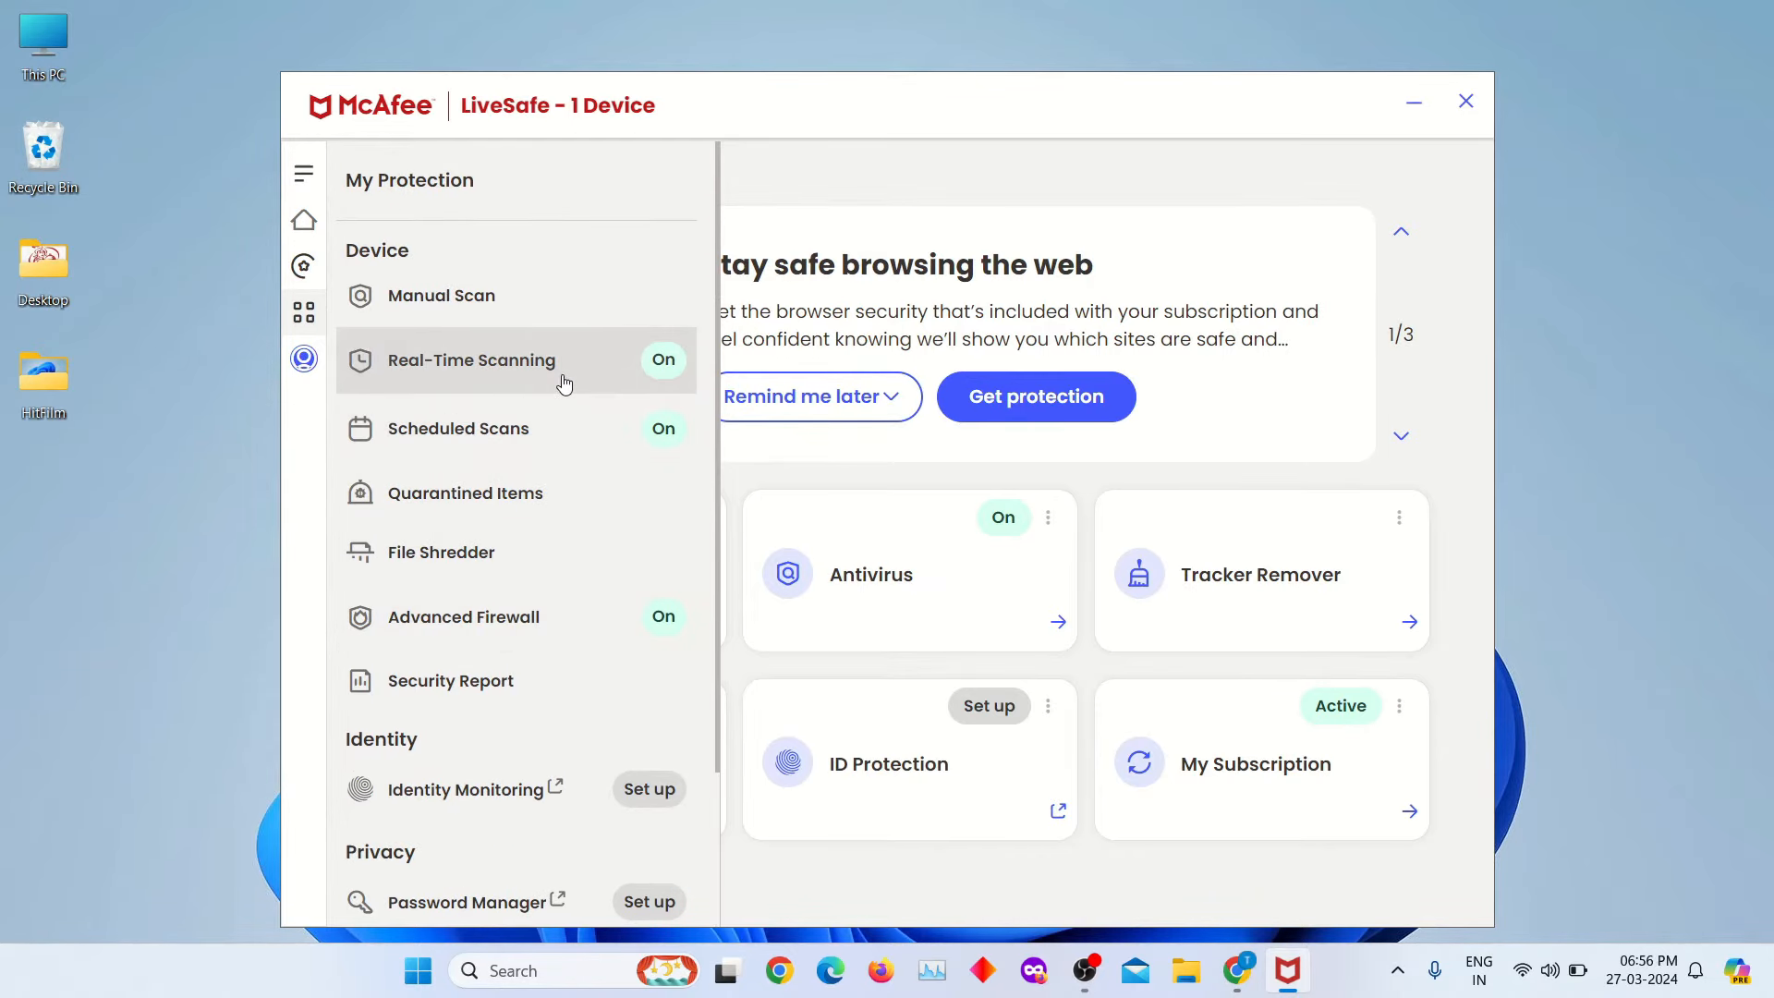
- Go to the Real-Time Scanning settings page under Antivirus
click(471, 360)
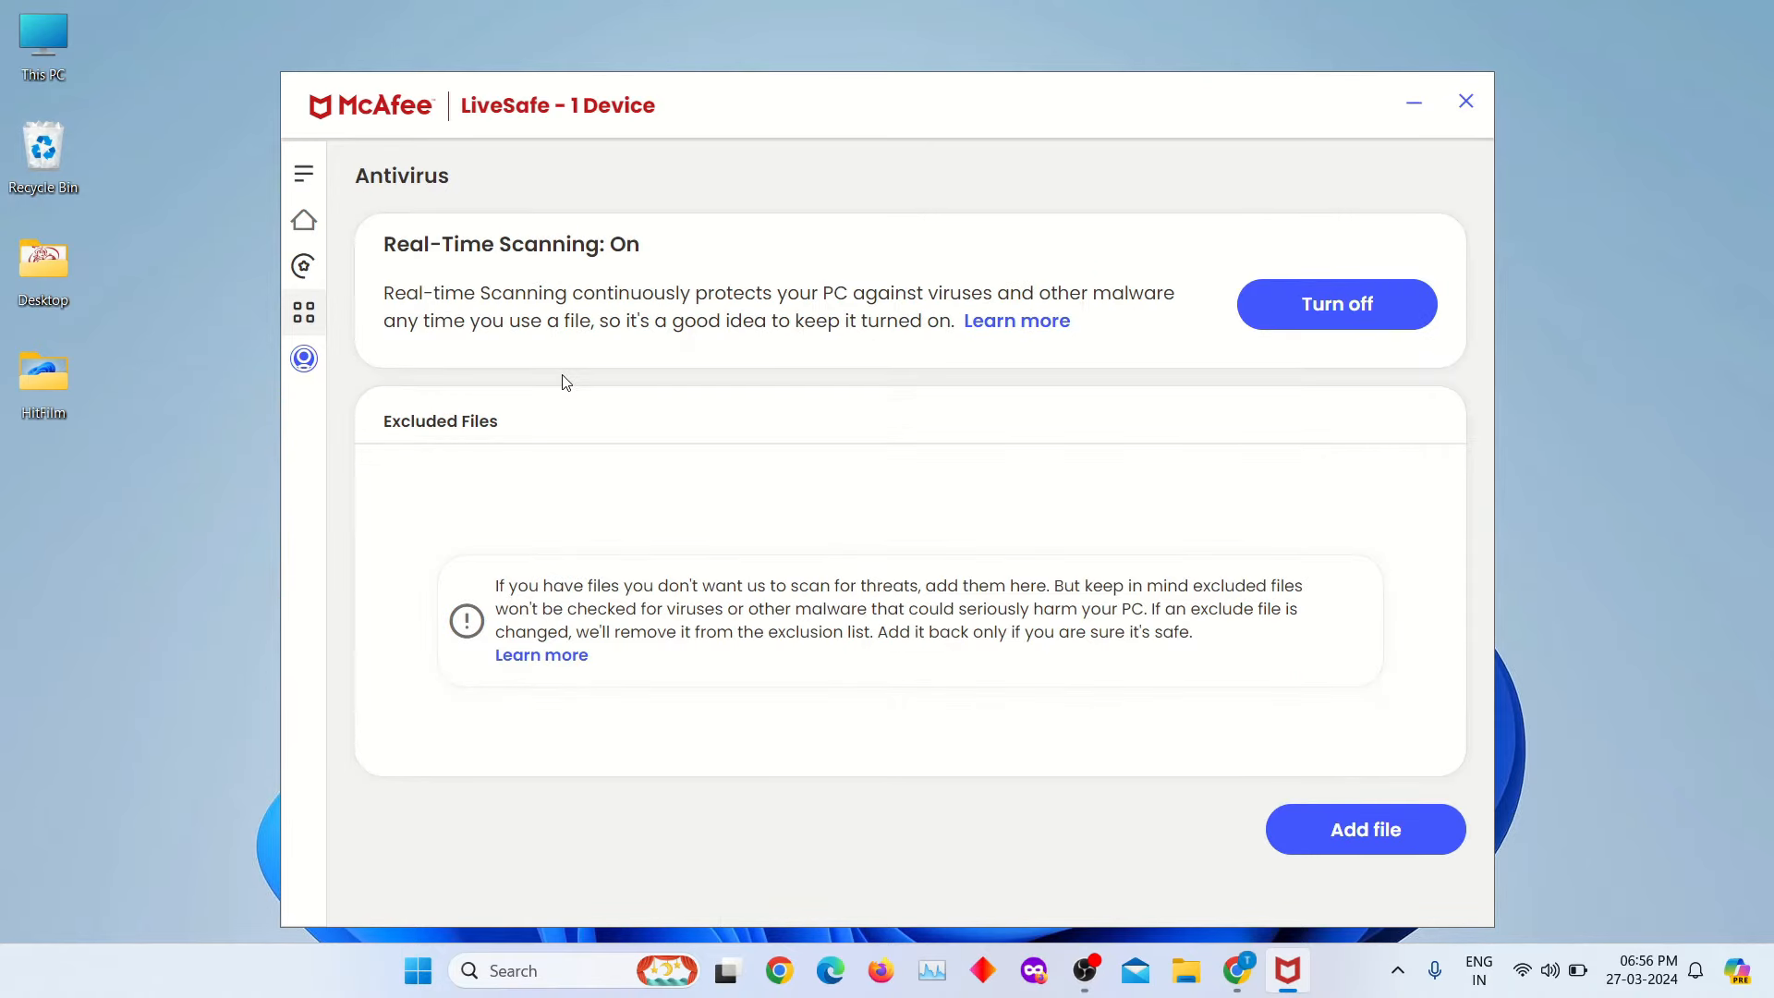
mouse_move(1246, 373)
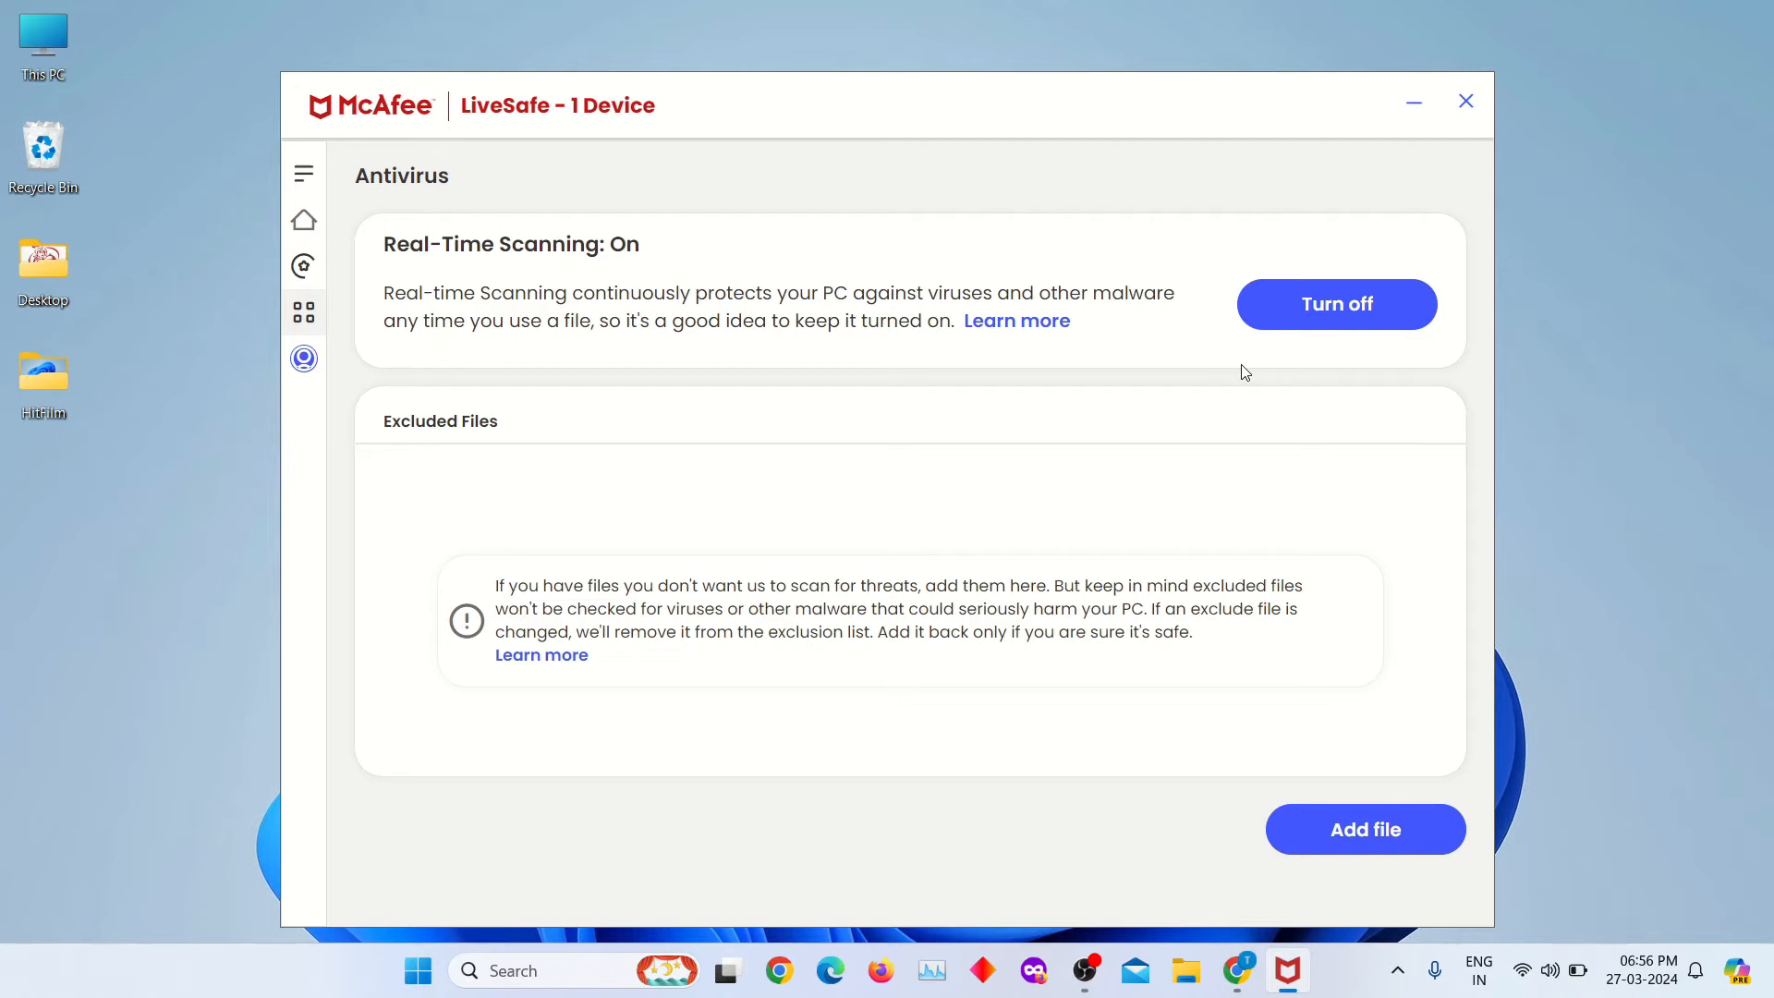
mouse_move(1338, 281)
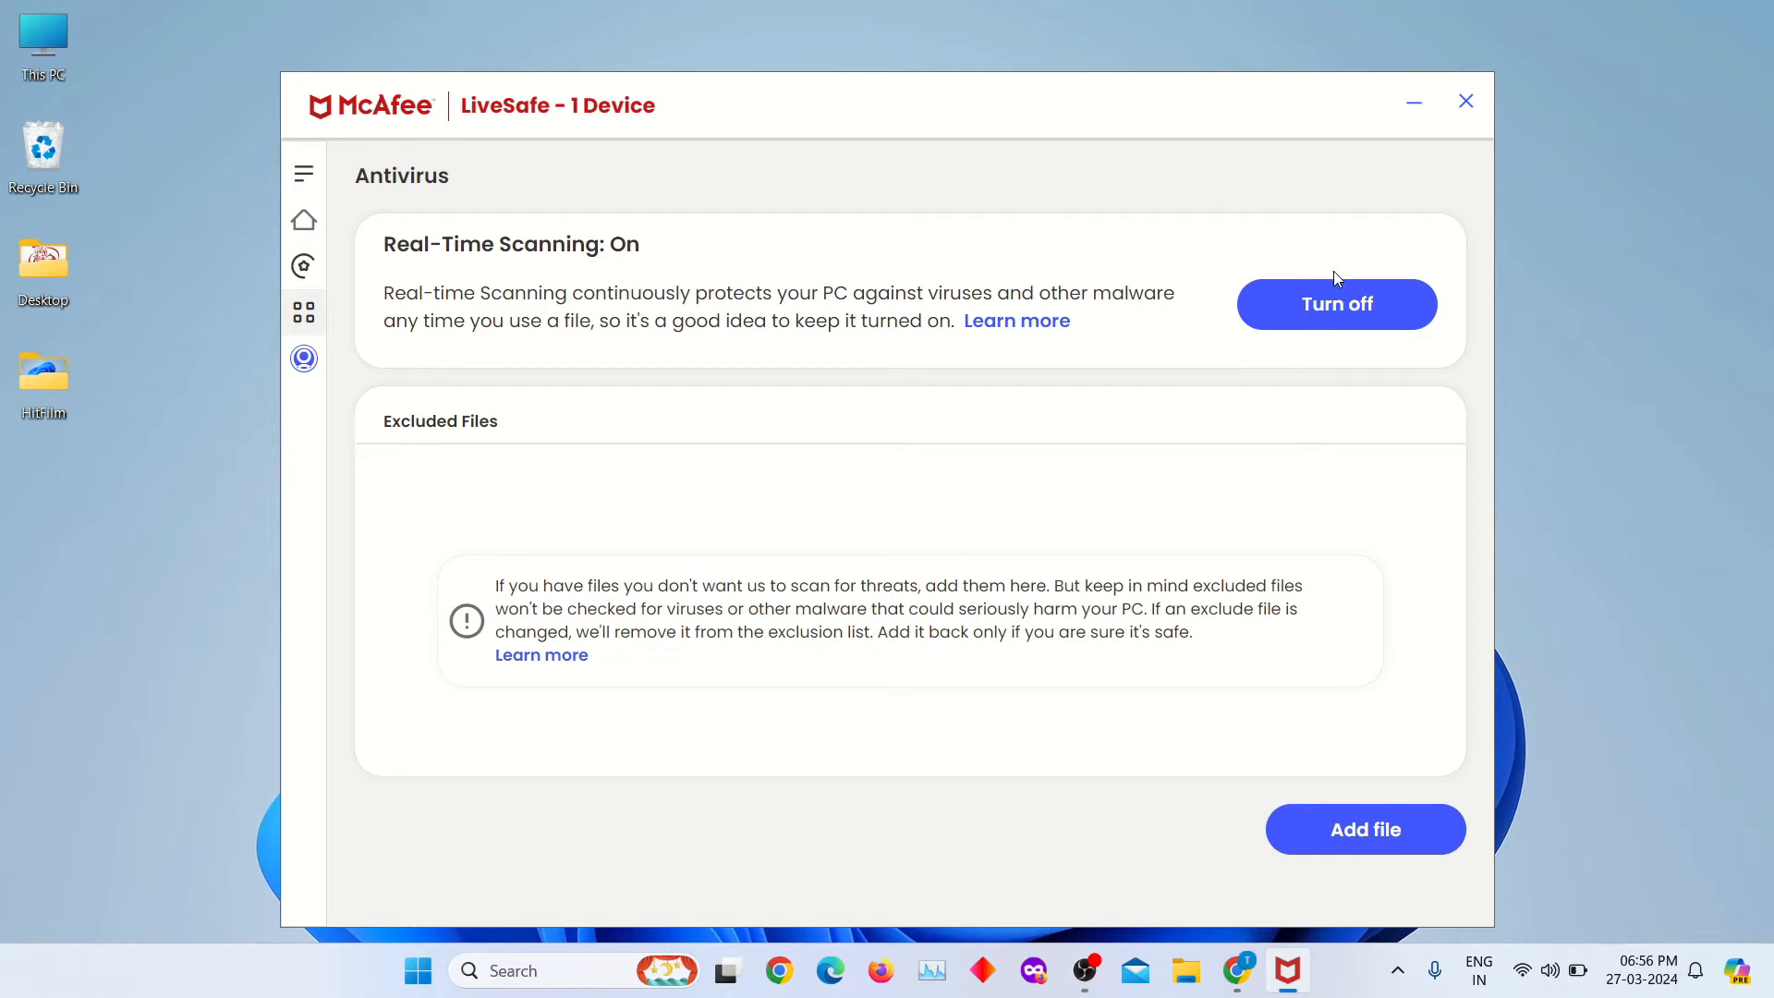
mouse_move(1356, 318)
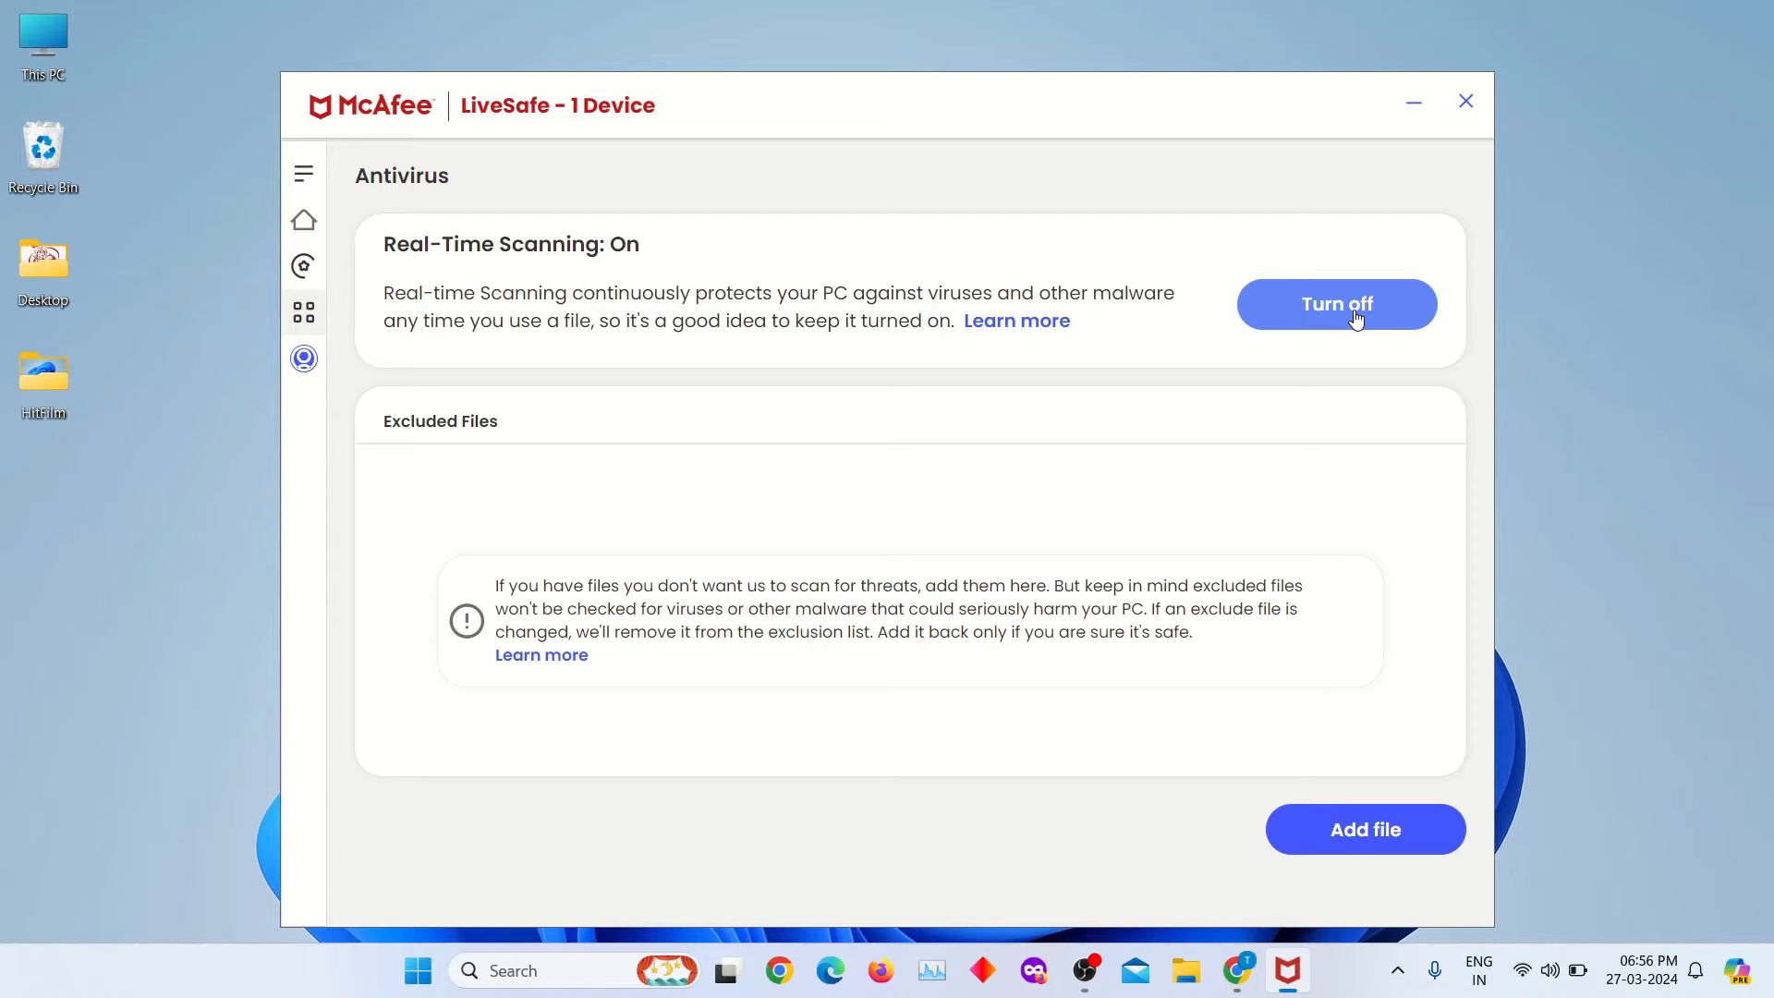
- Turn off Real-Time Scanning with resume set to Never and confirm
click(1338, 305)
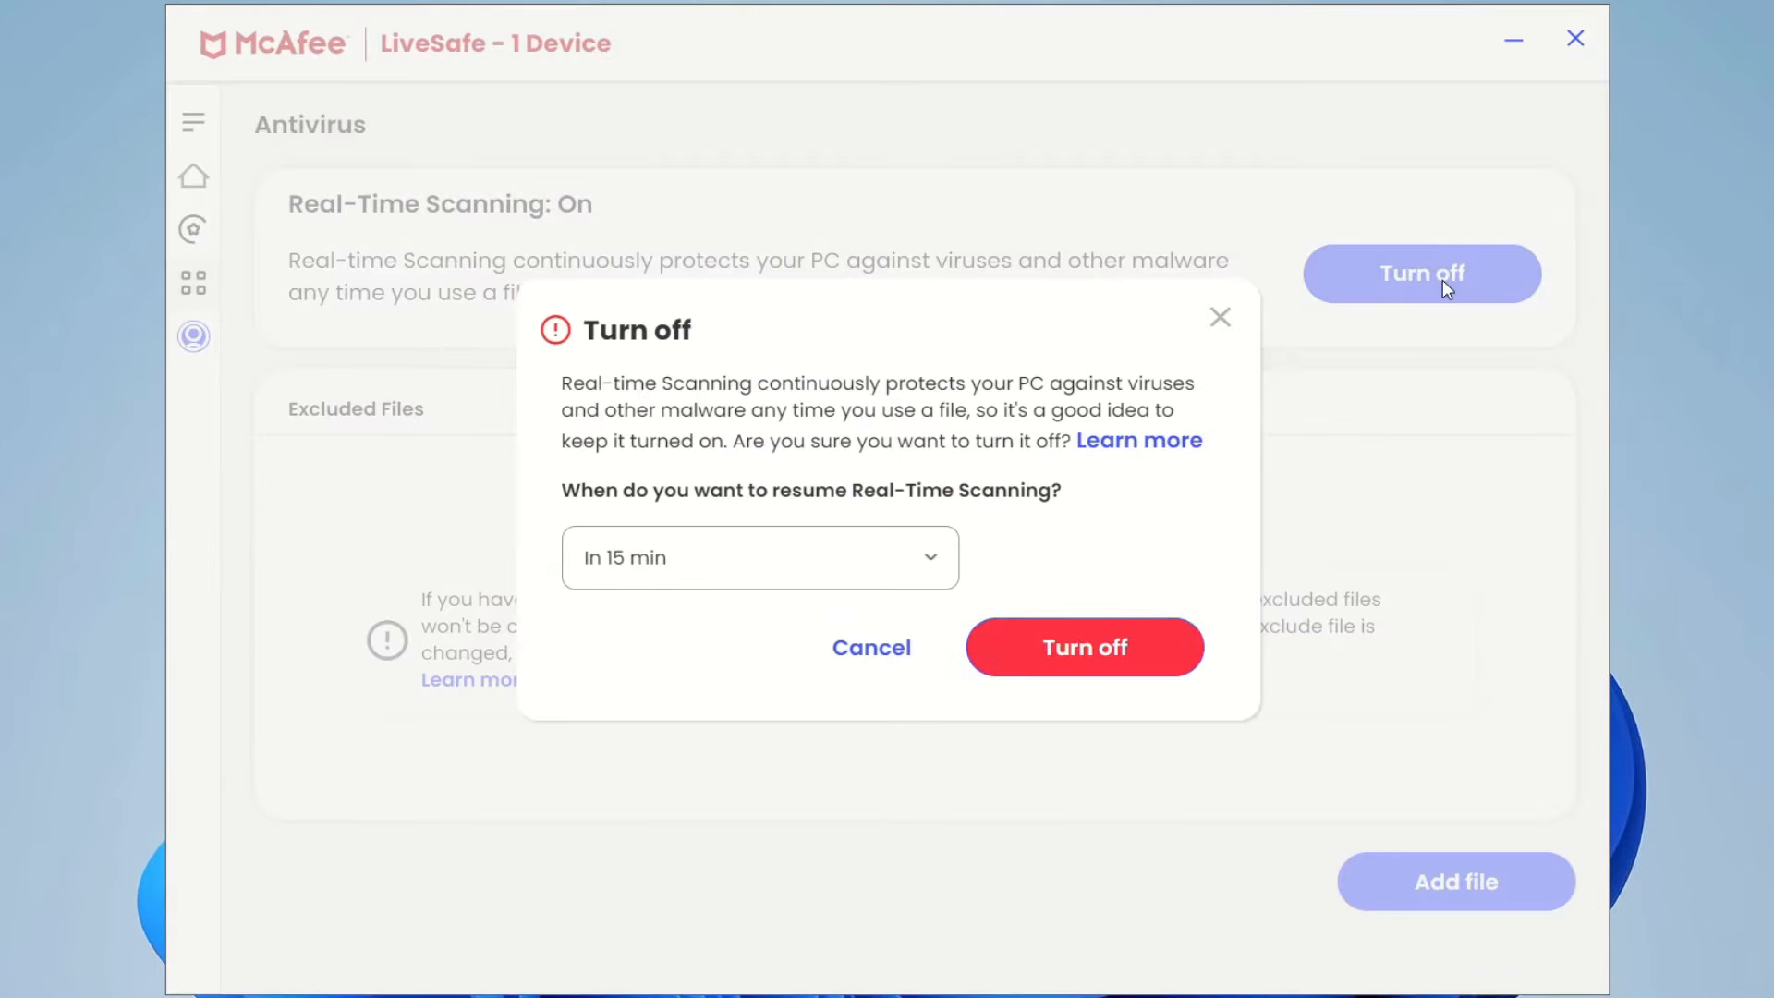
mouse_move(728, 436)
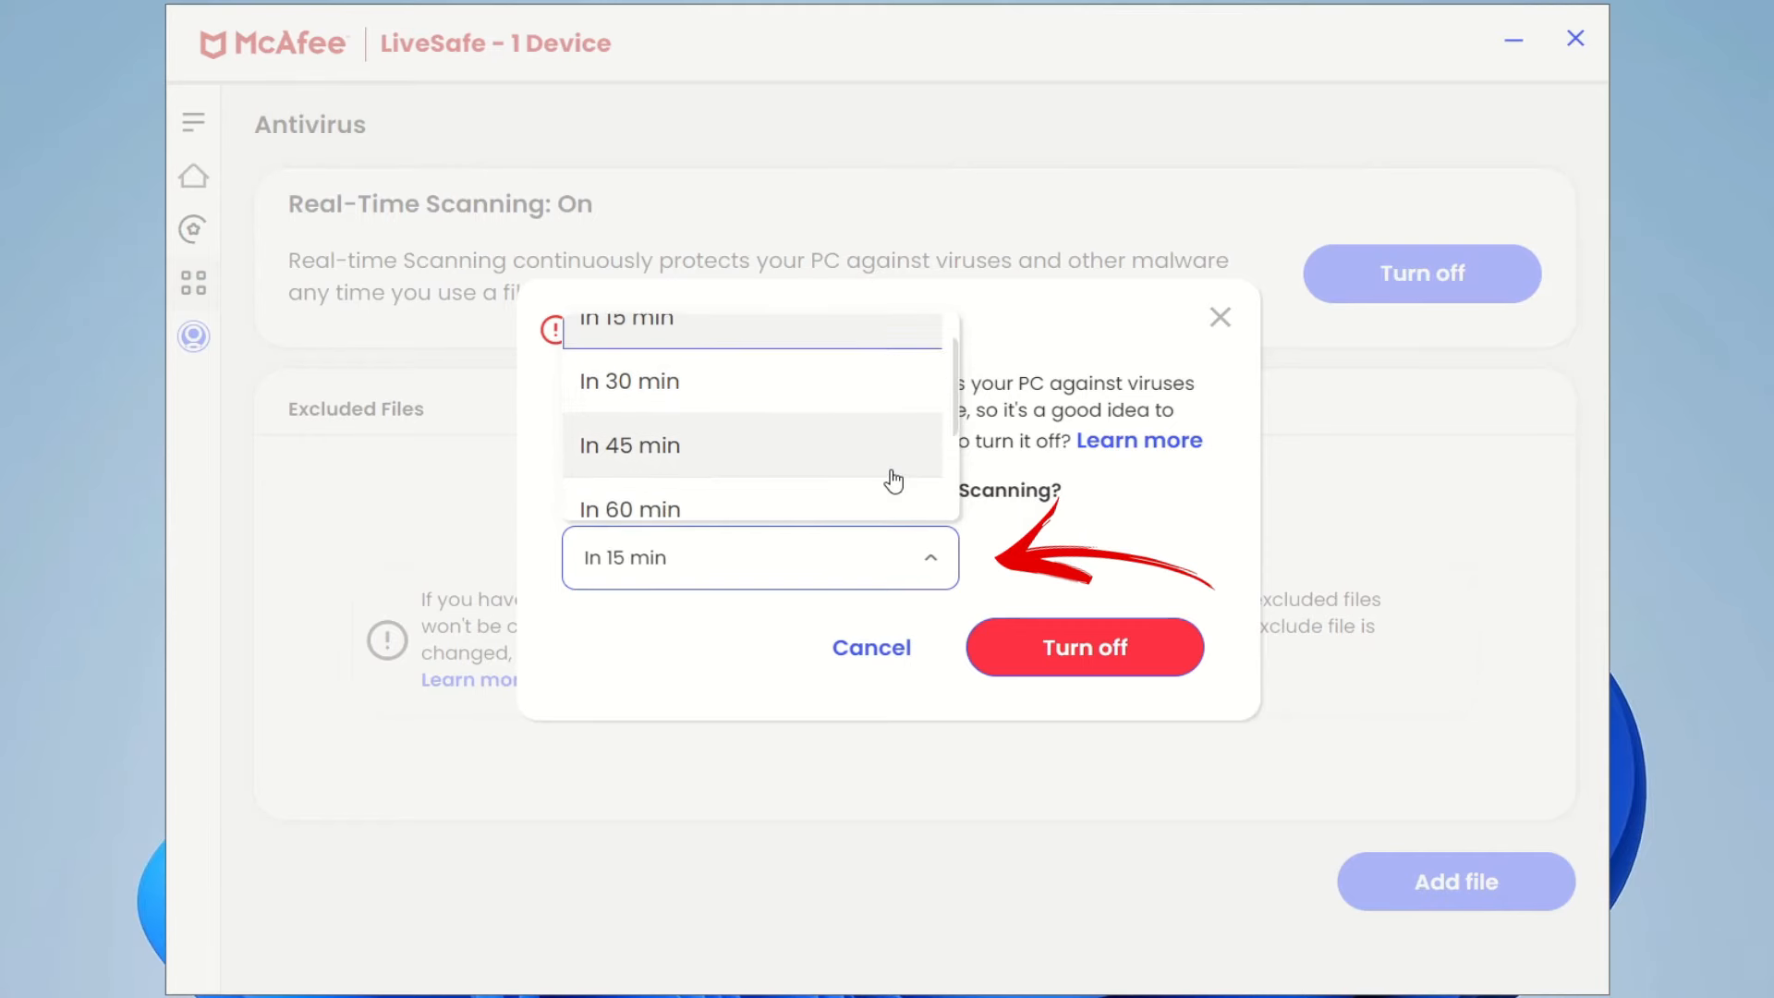
scroll(down, 3)
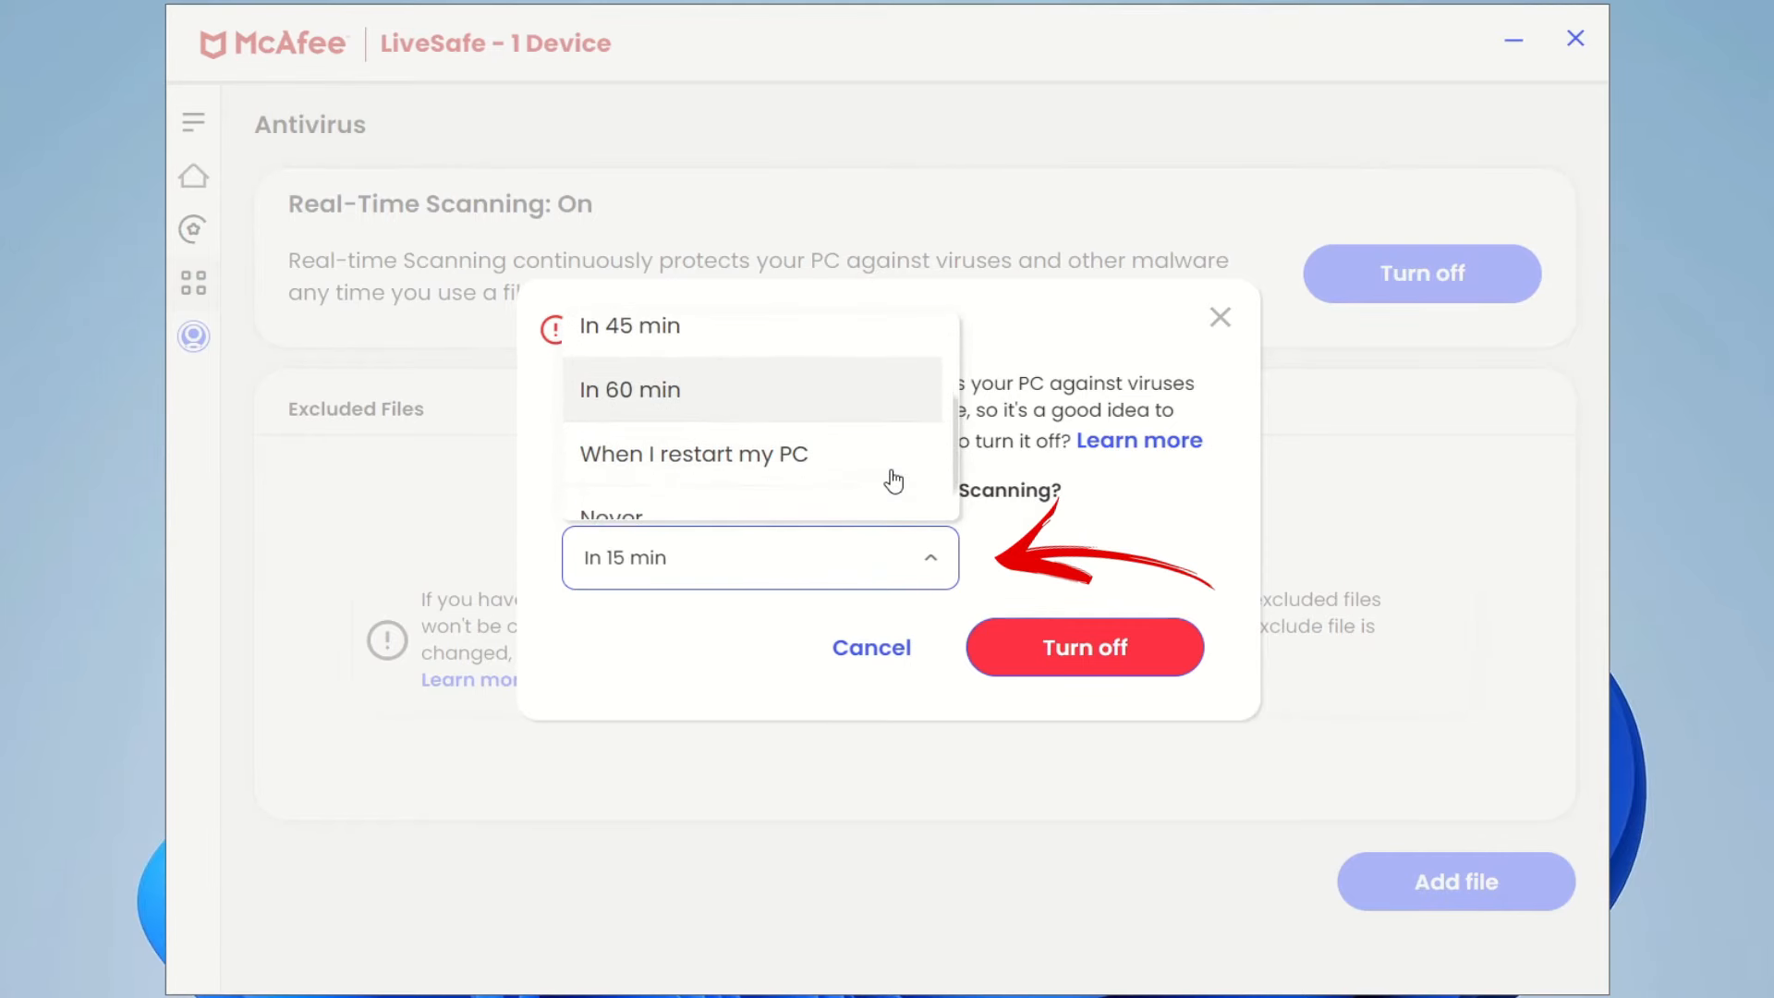
scroll(down, 3)
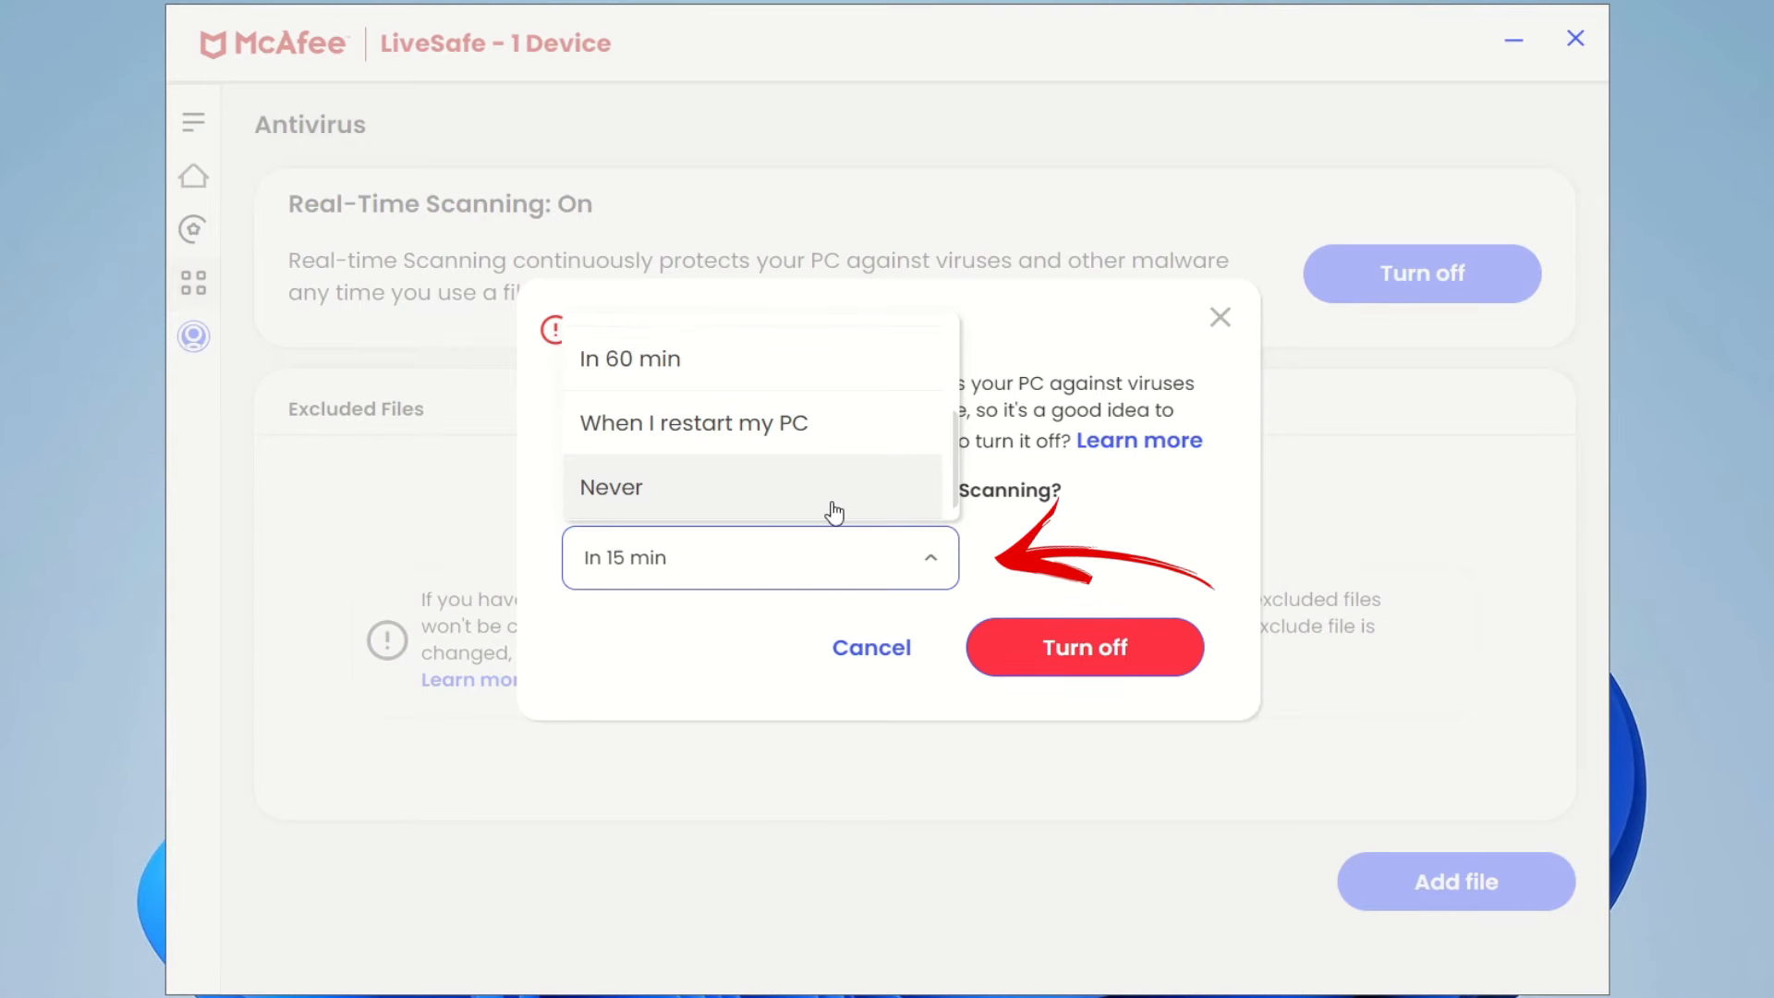
click(610, 488)
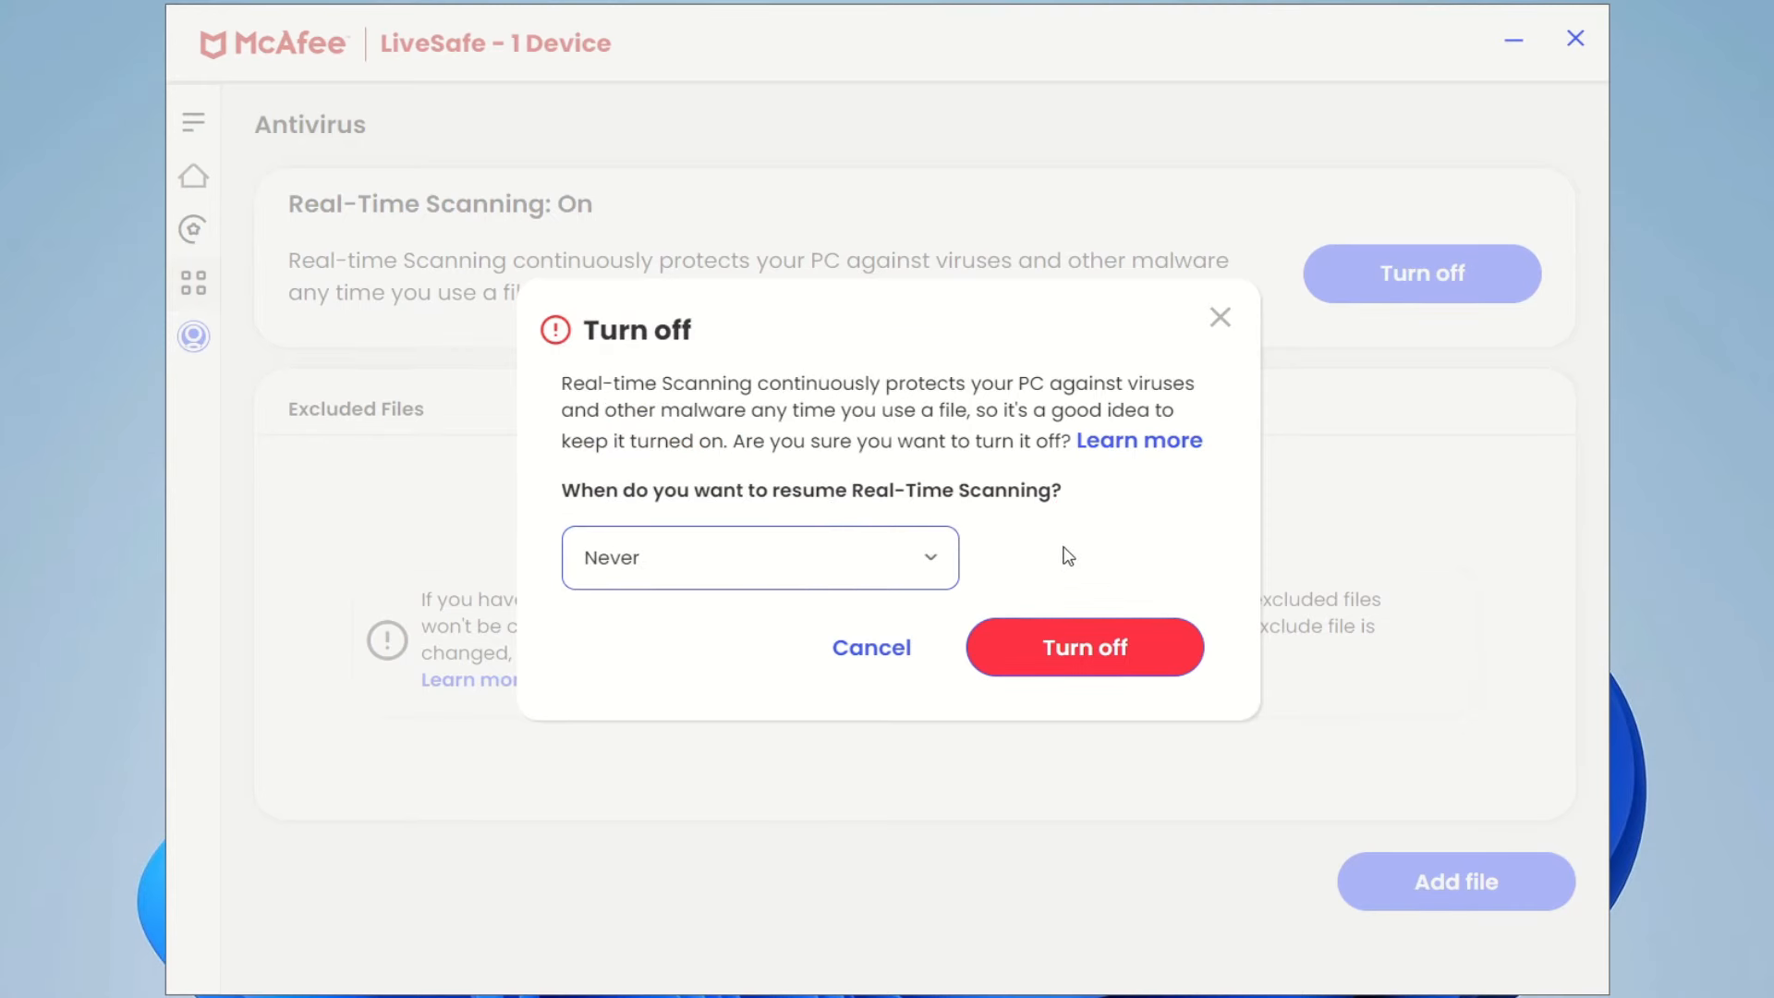
mouse_move(1120, 673)
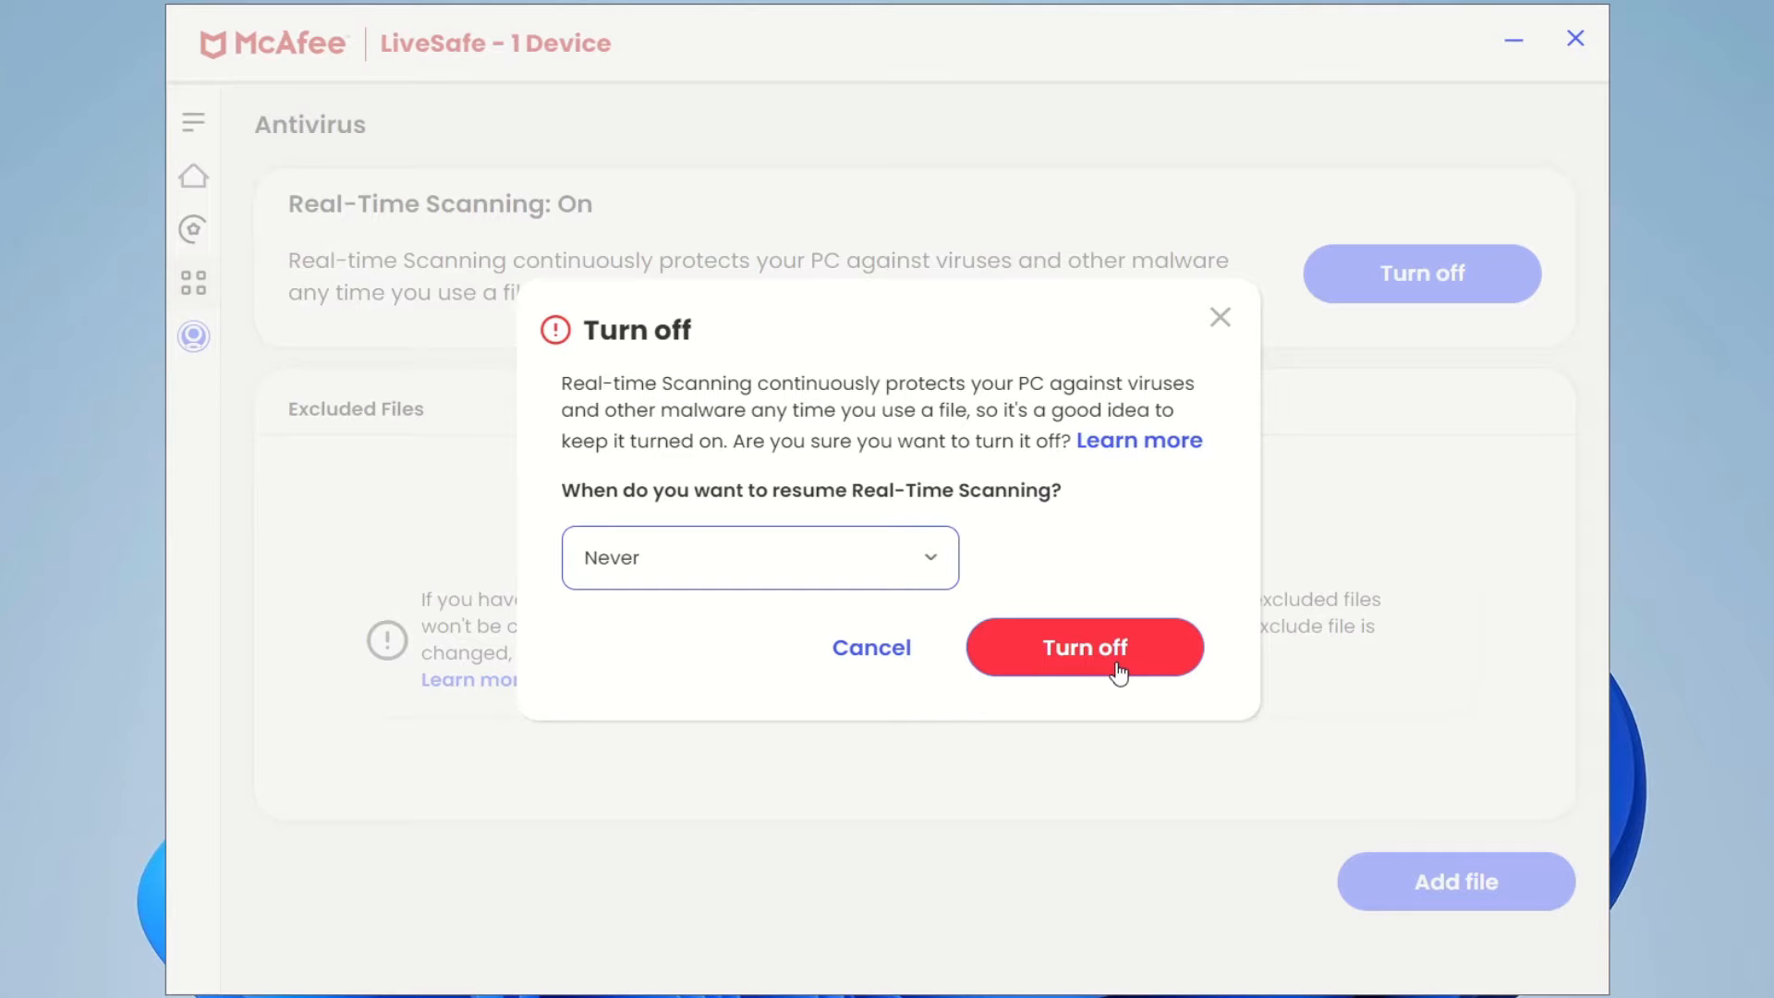
click(1084, 646)
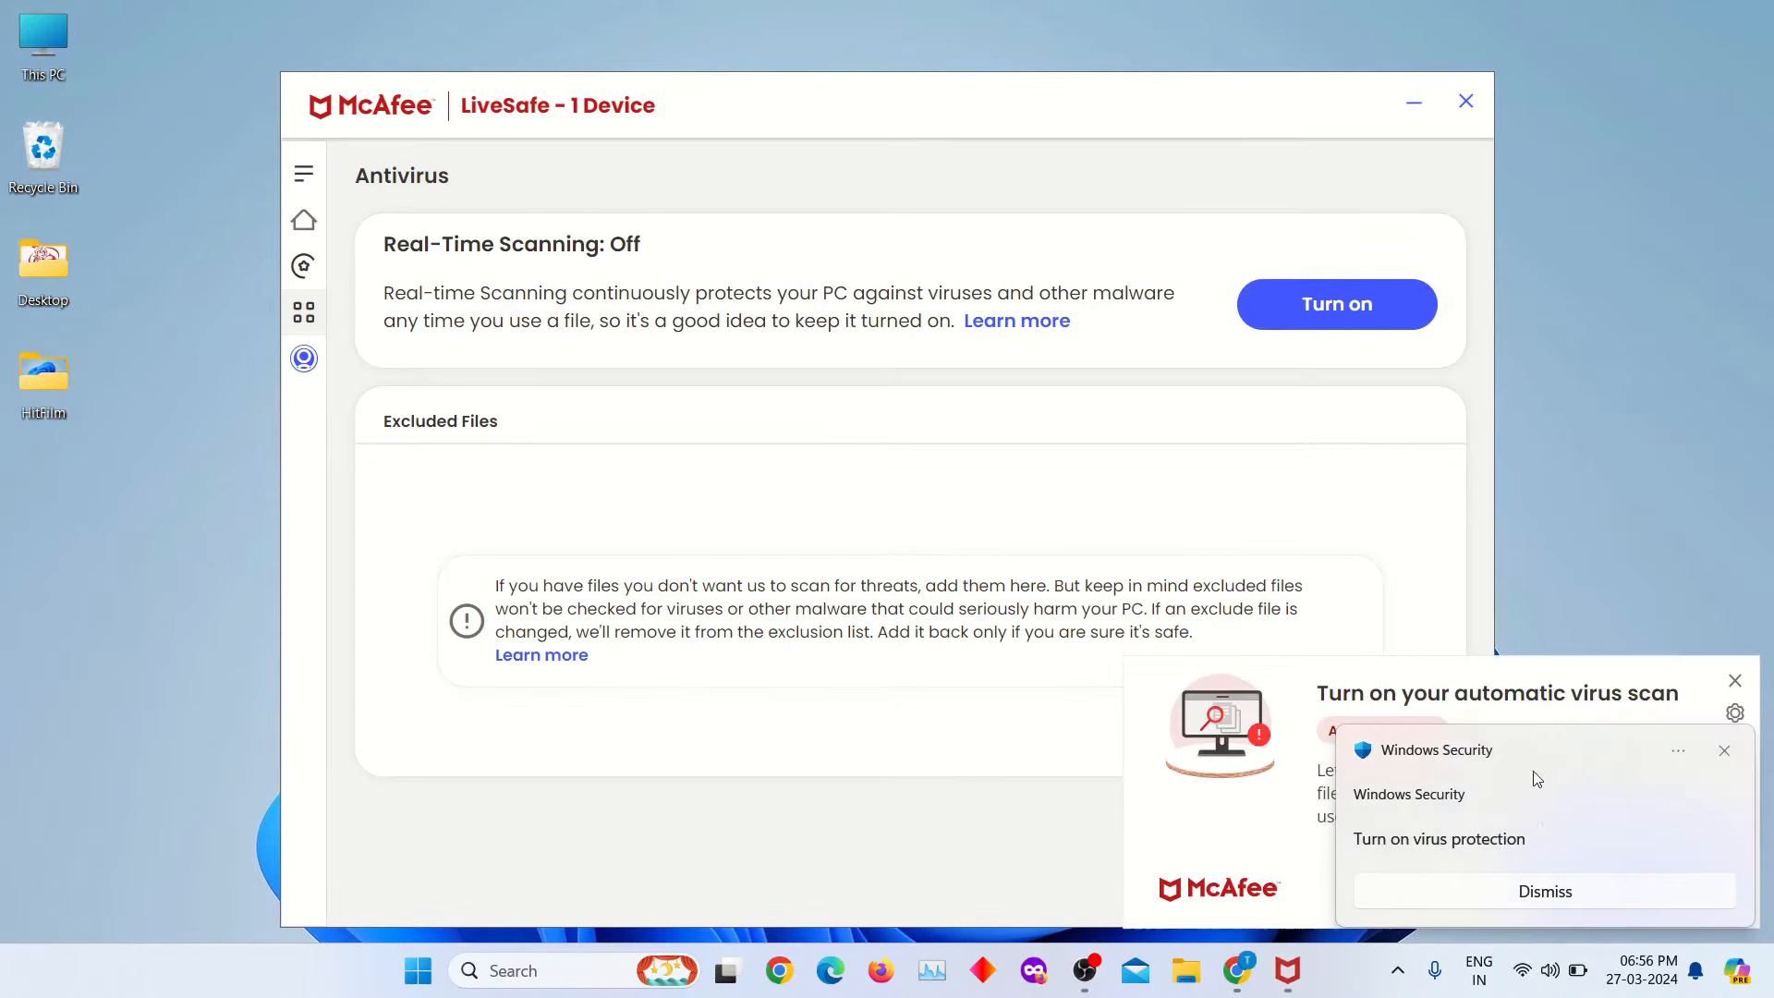
mouse_move(1726, 753)
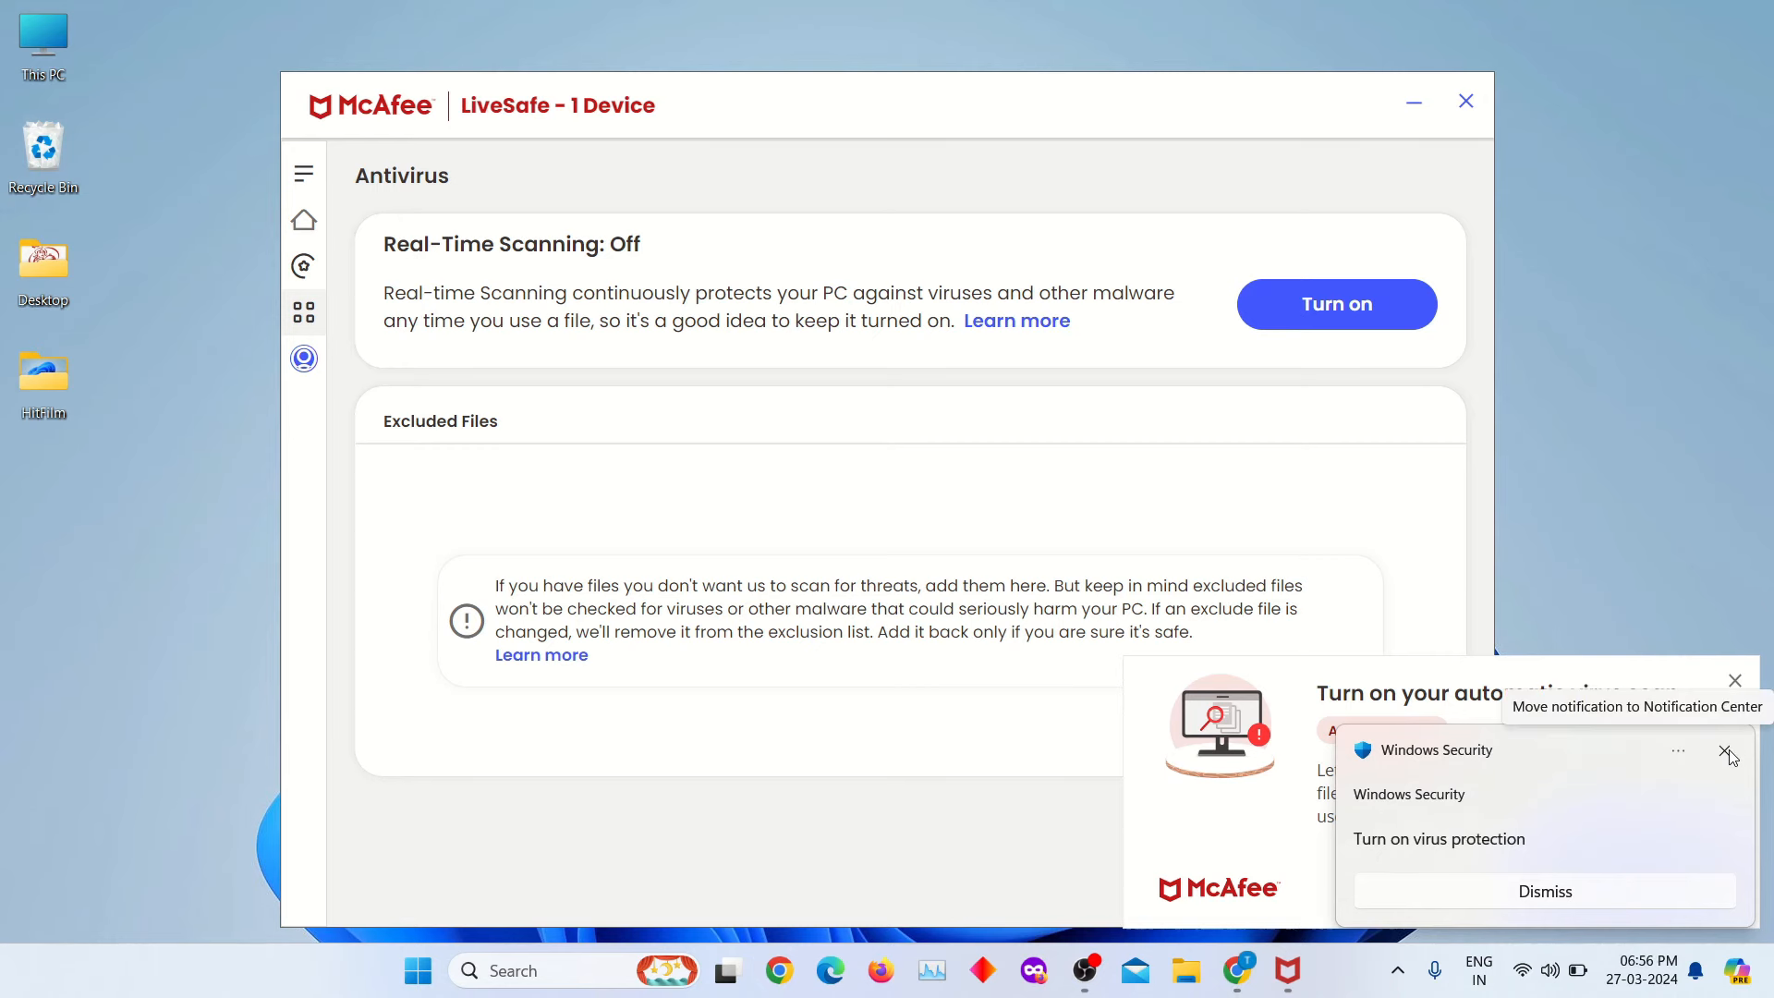
- Dismiss the Windows Security virus-protection warning
click(1725, 752)
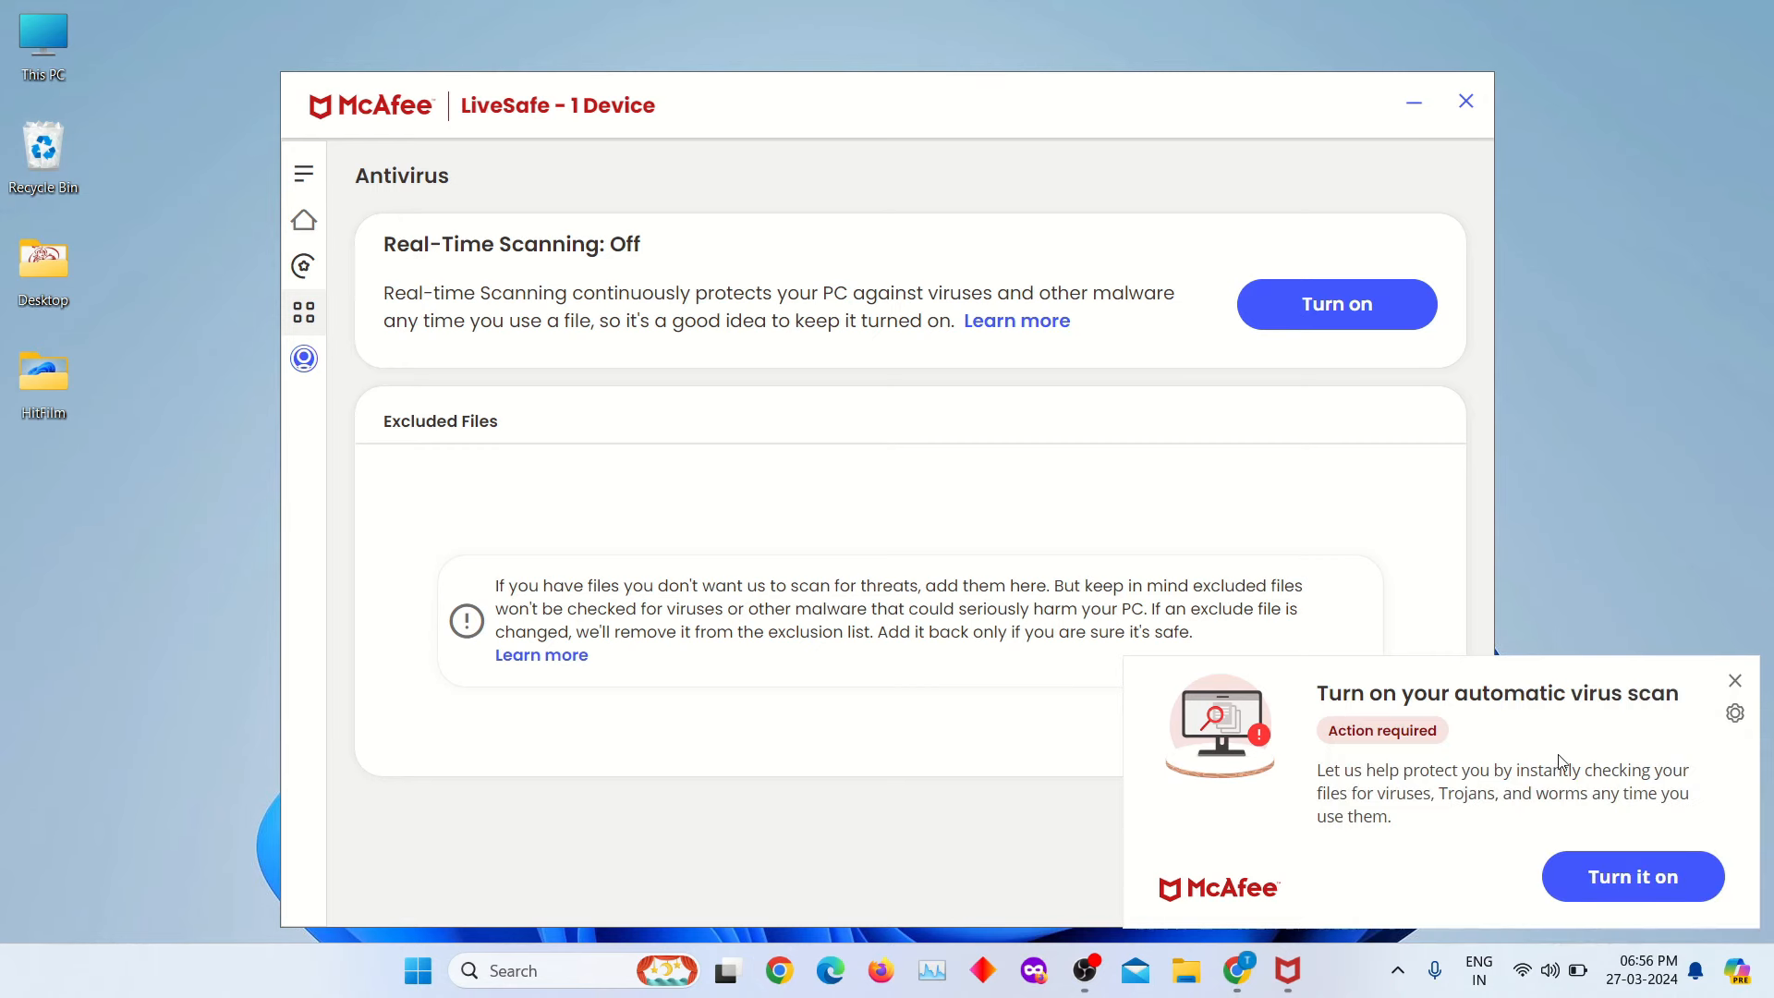
mouse_move(1683, 737)
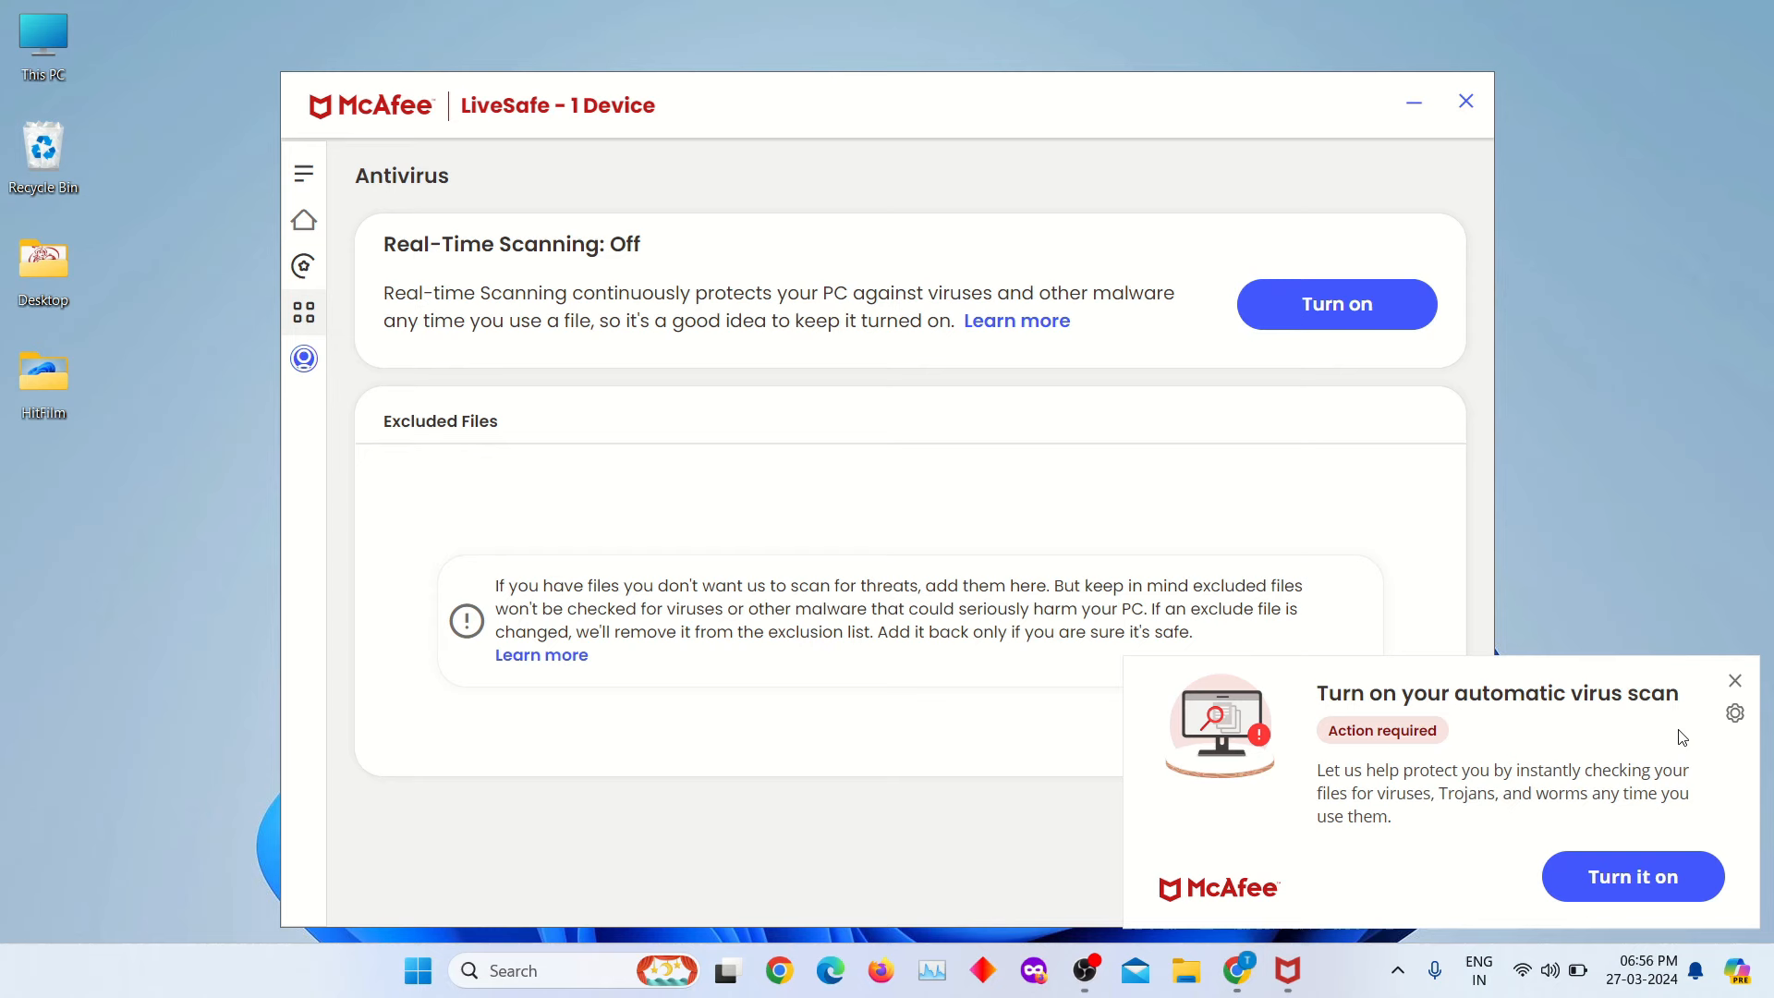
mouse_move(1733, 680)
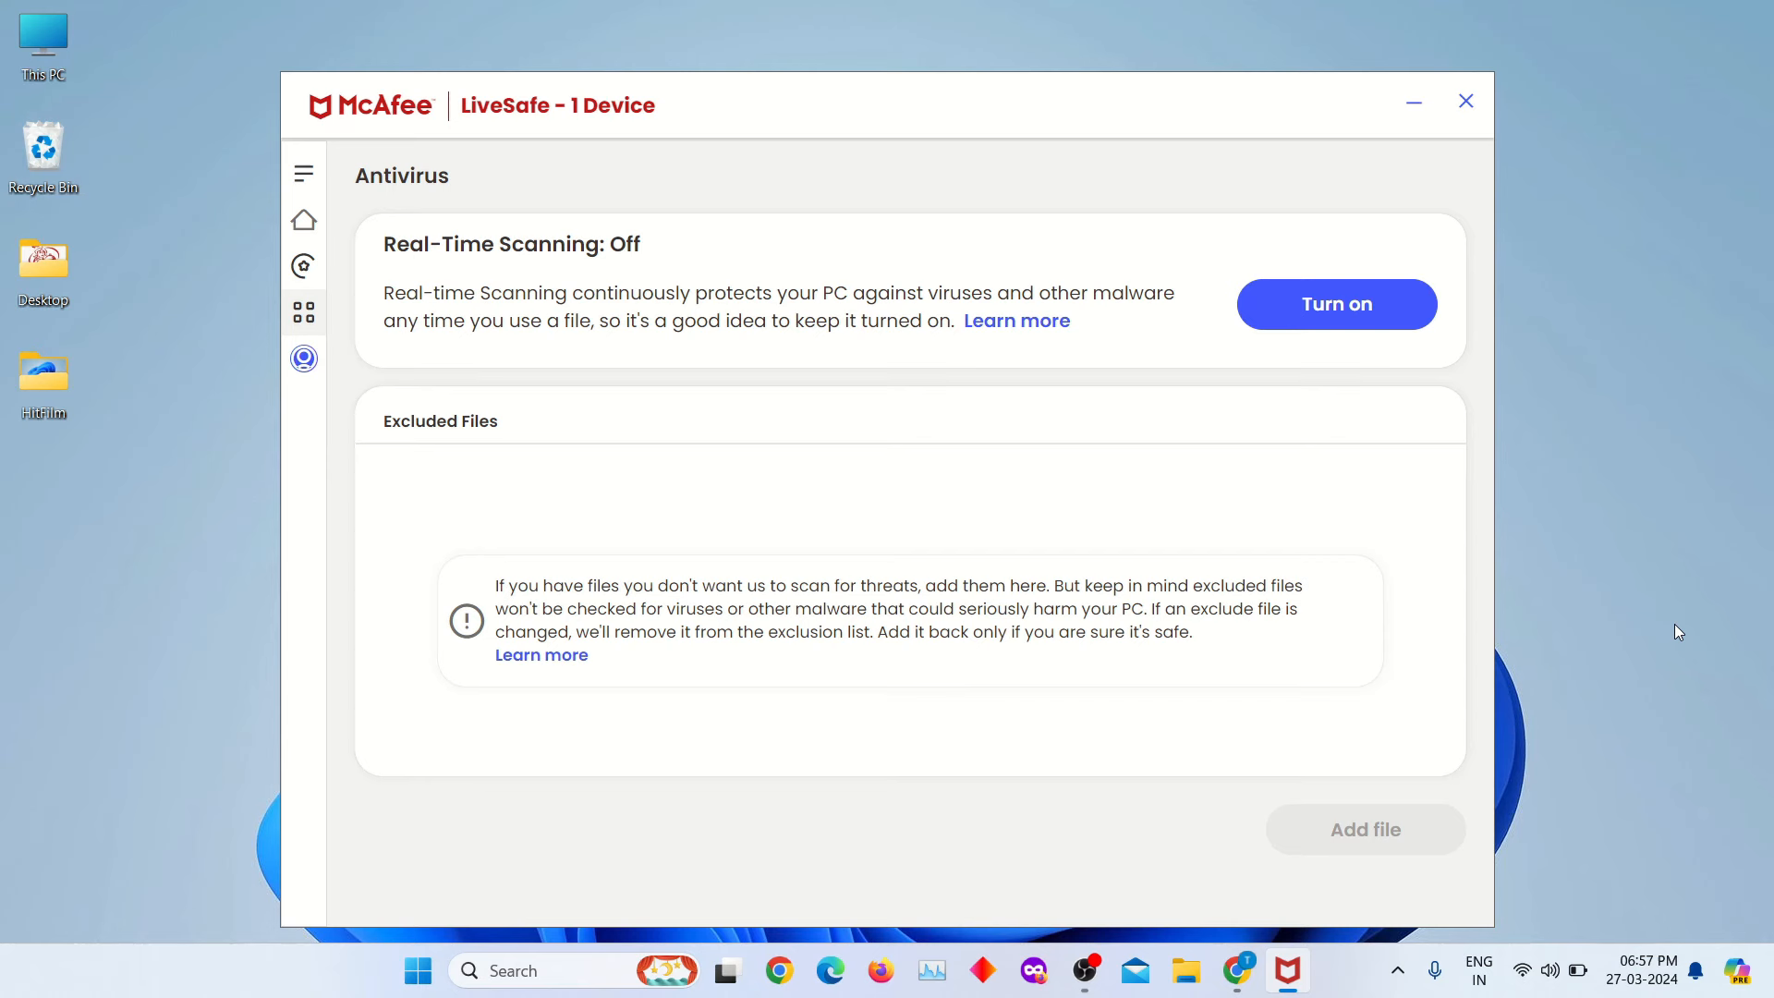
mouse_move(1452, 407)
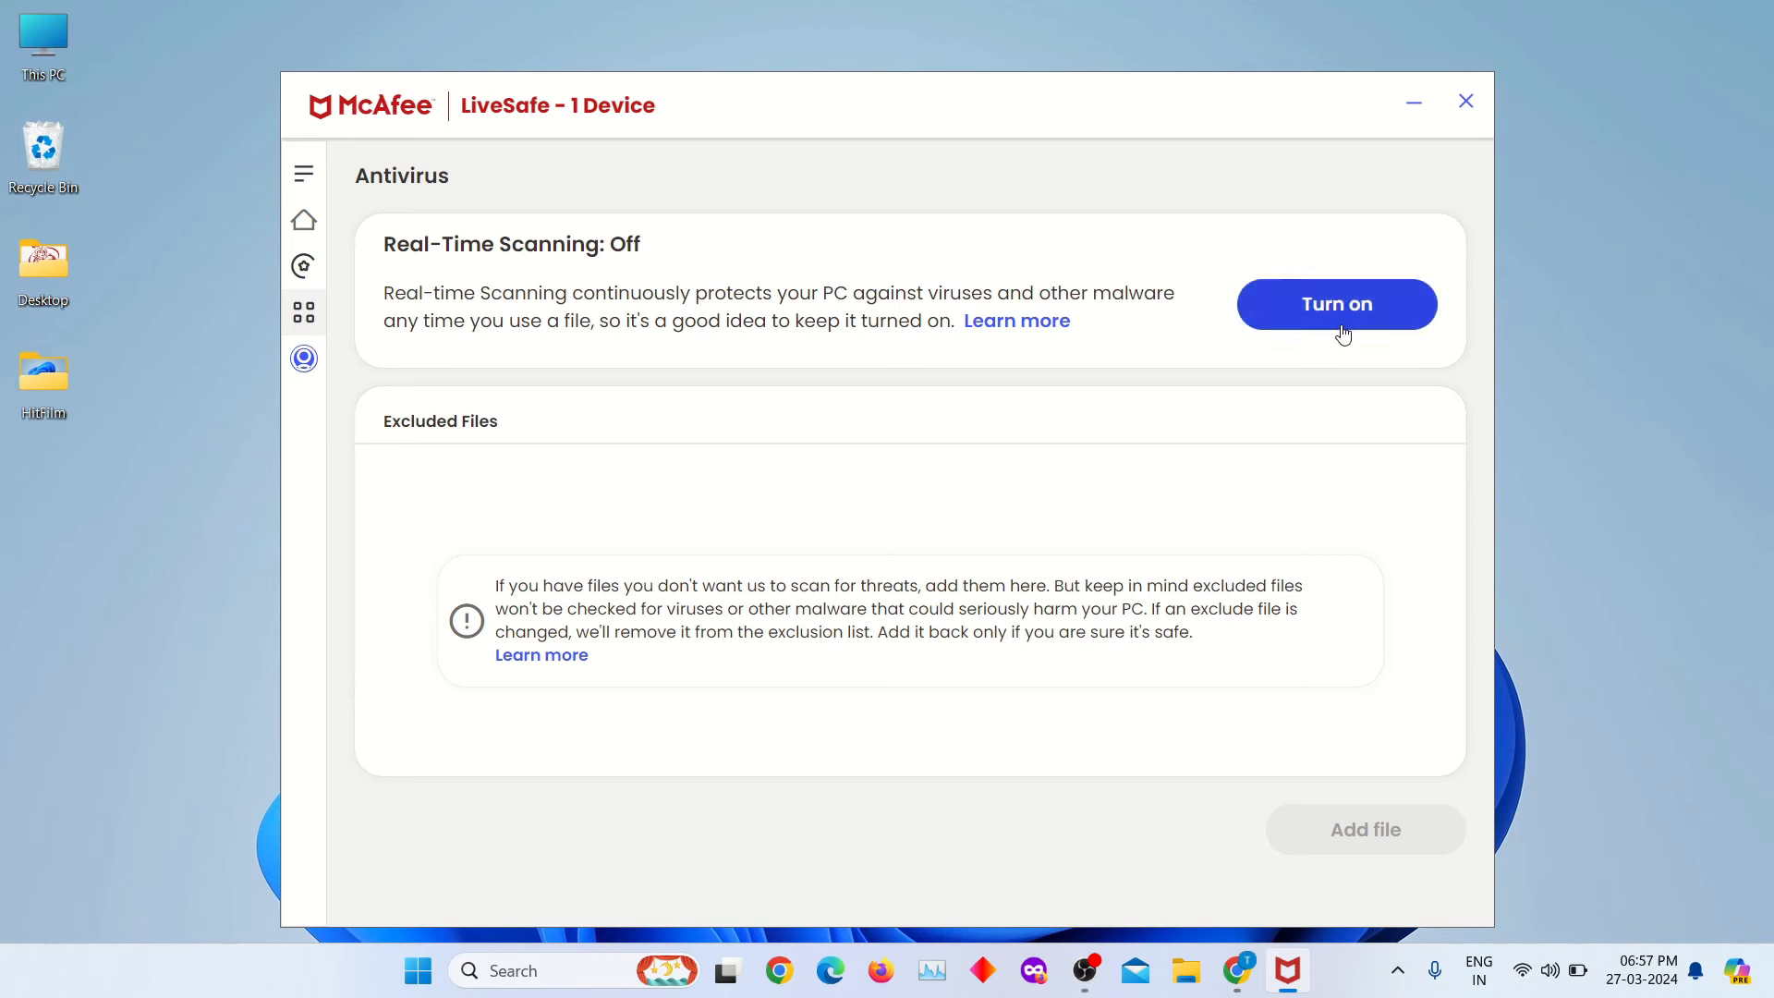
- Turn Real-Time Scanning back on and return to the home dashboard
click(1338, 303)
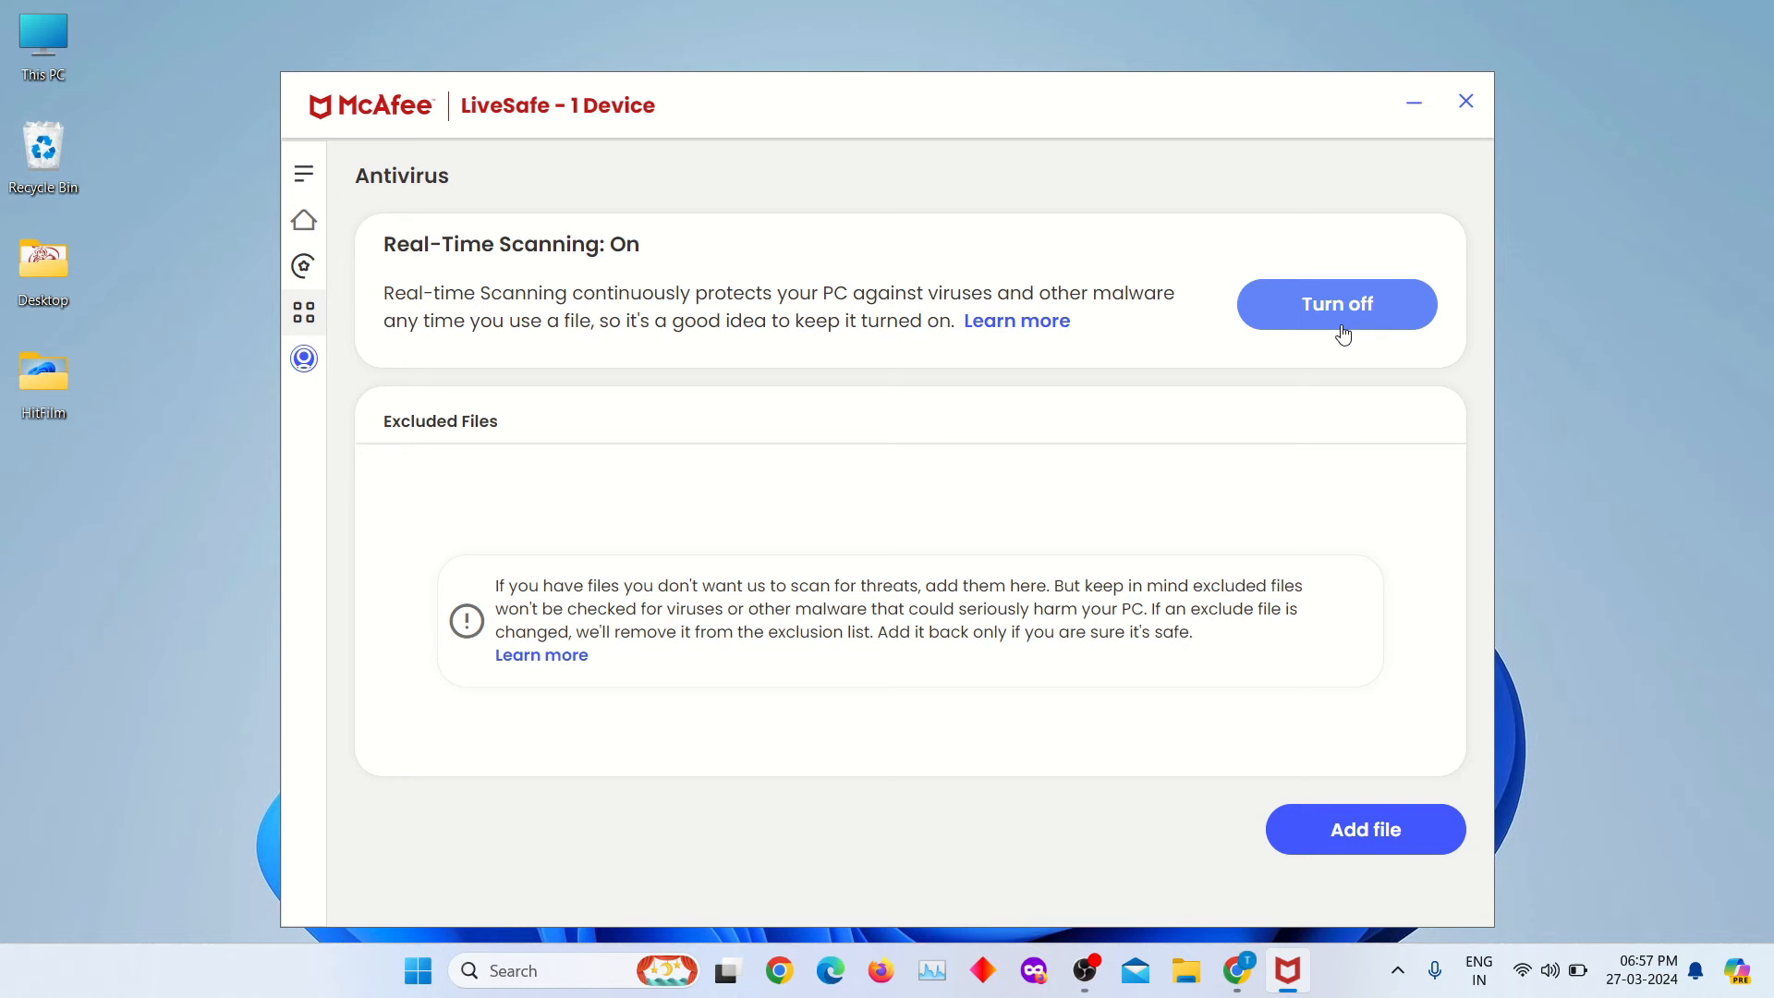
click(303, 219)
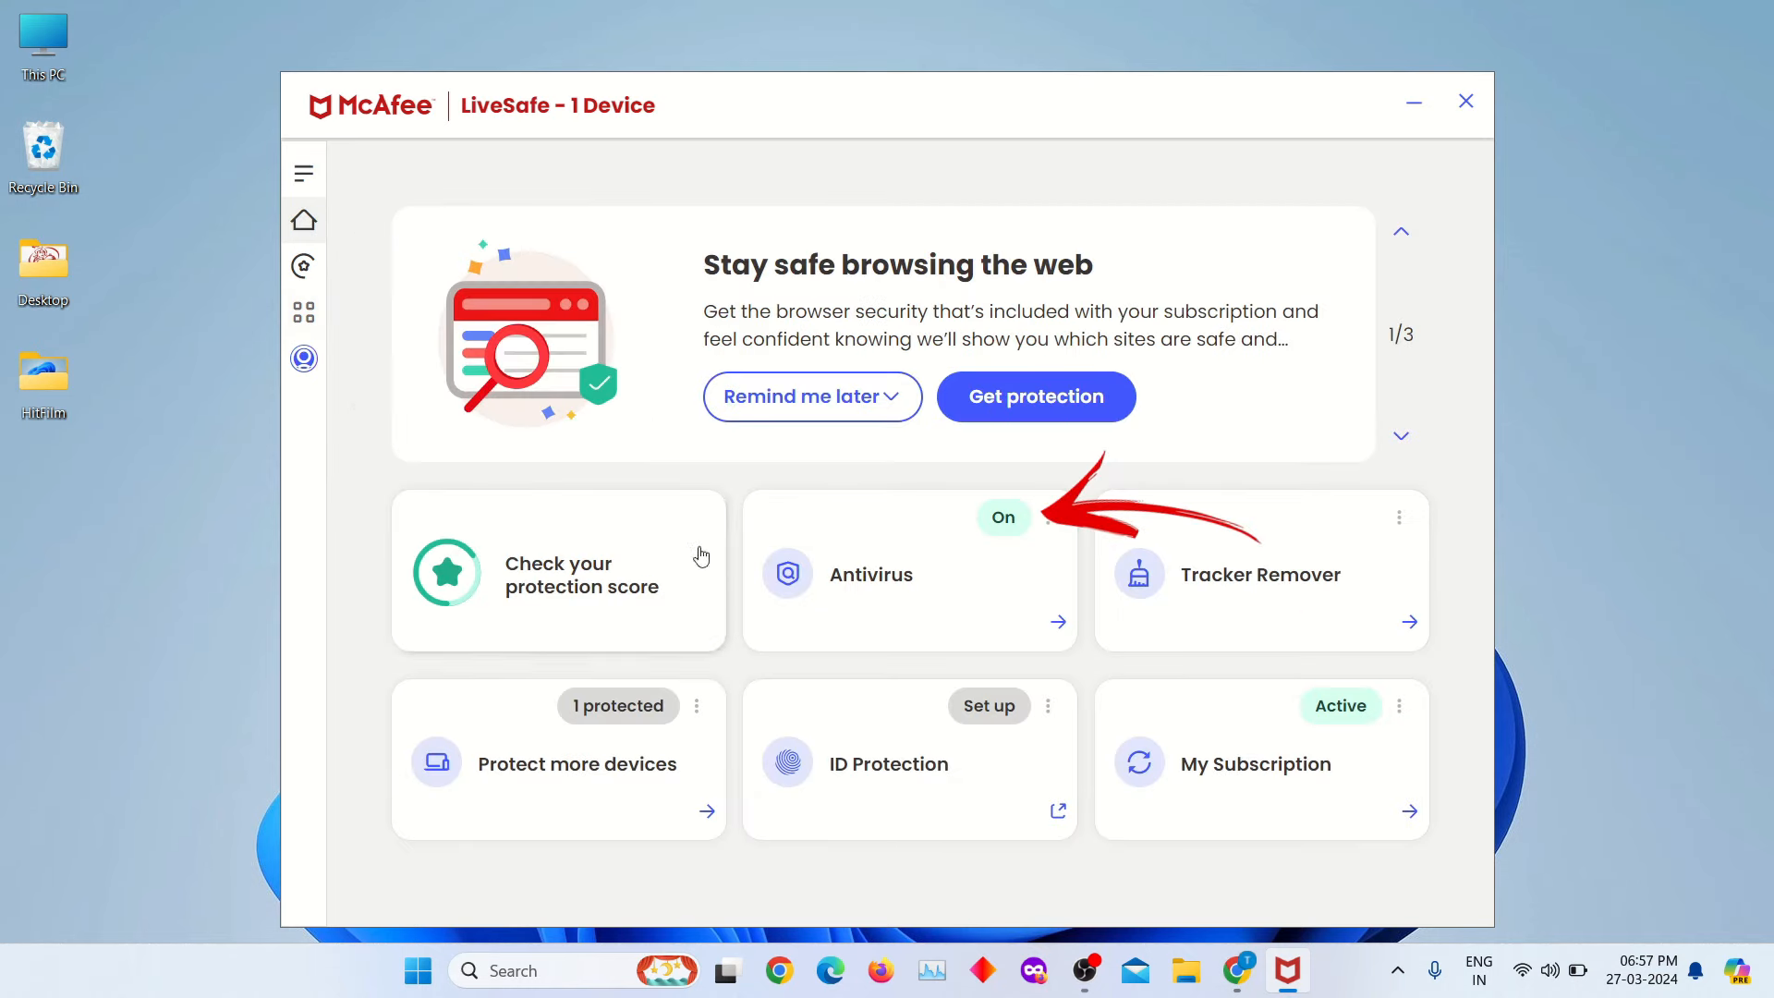
- Show the Antivirus overview confirming the PC is protected
click(909, 573)
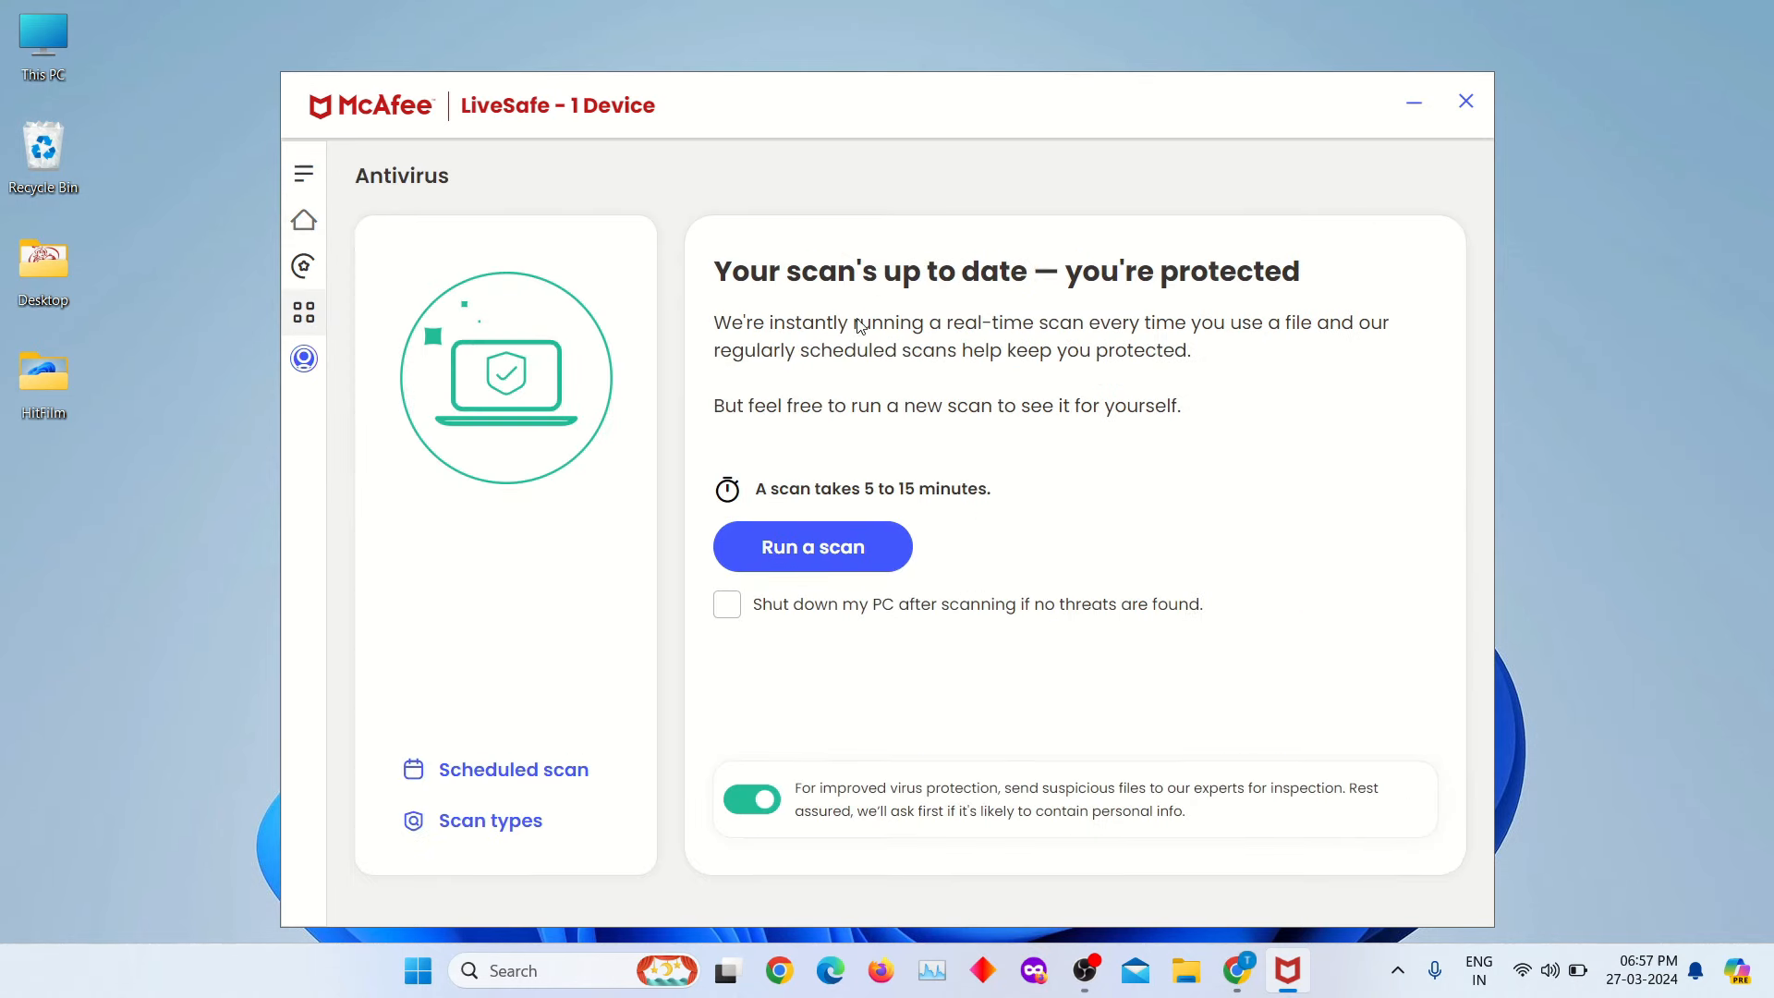
mouse_move(1160, 671)
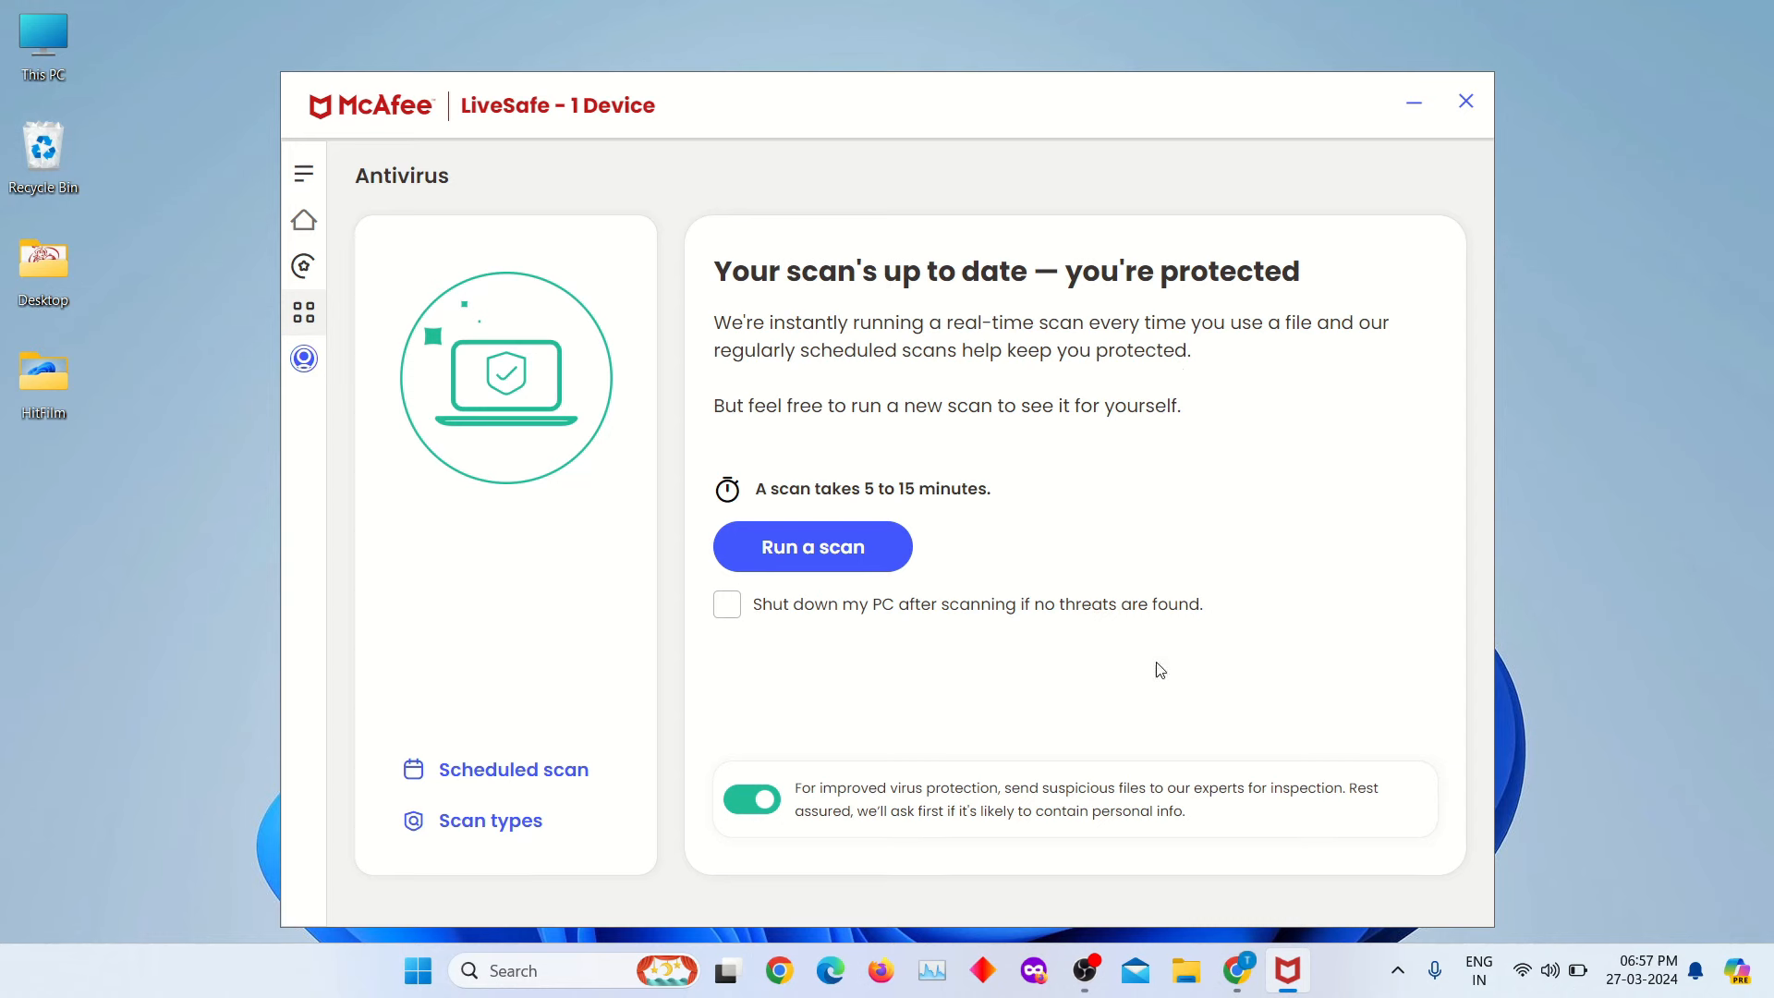
mouse_move(303, 220)
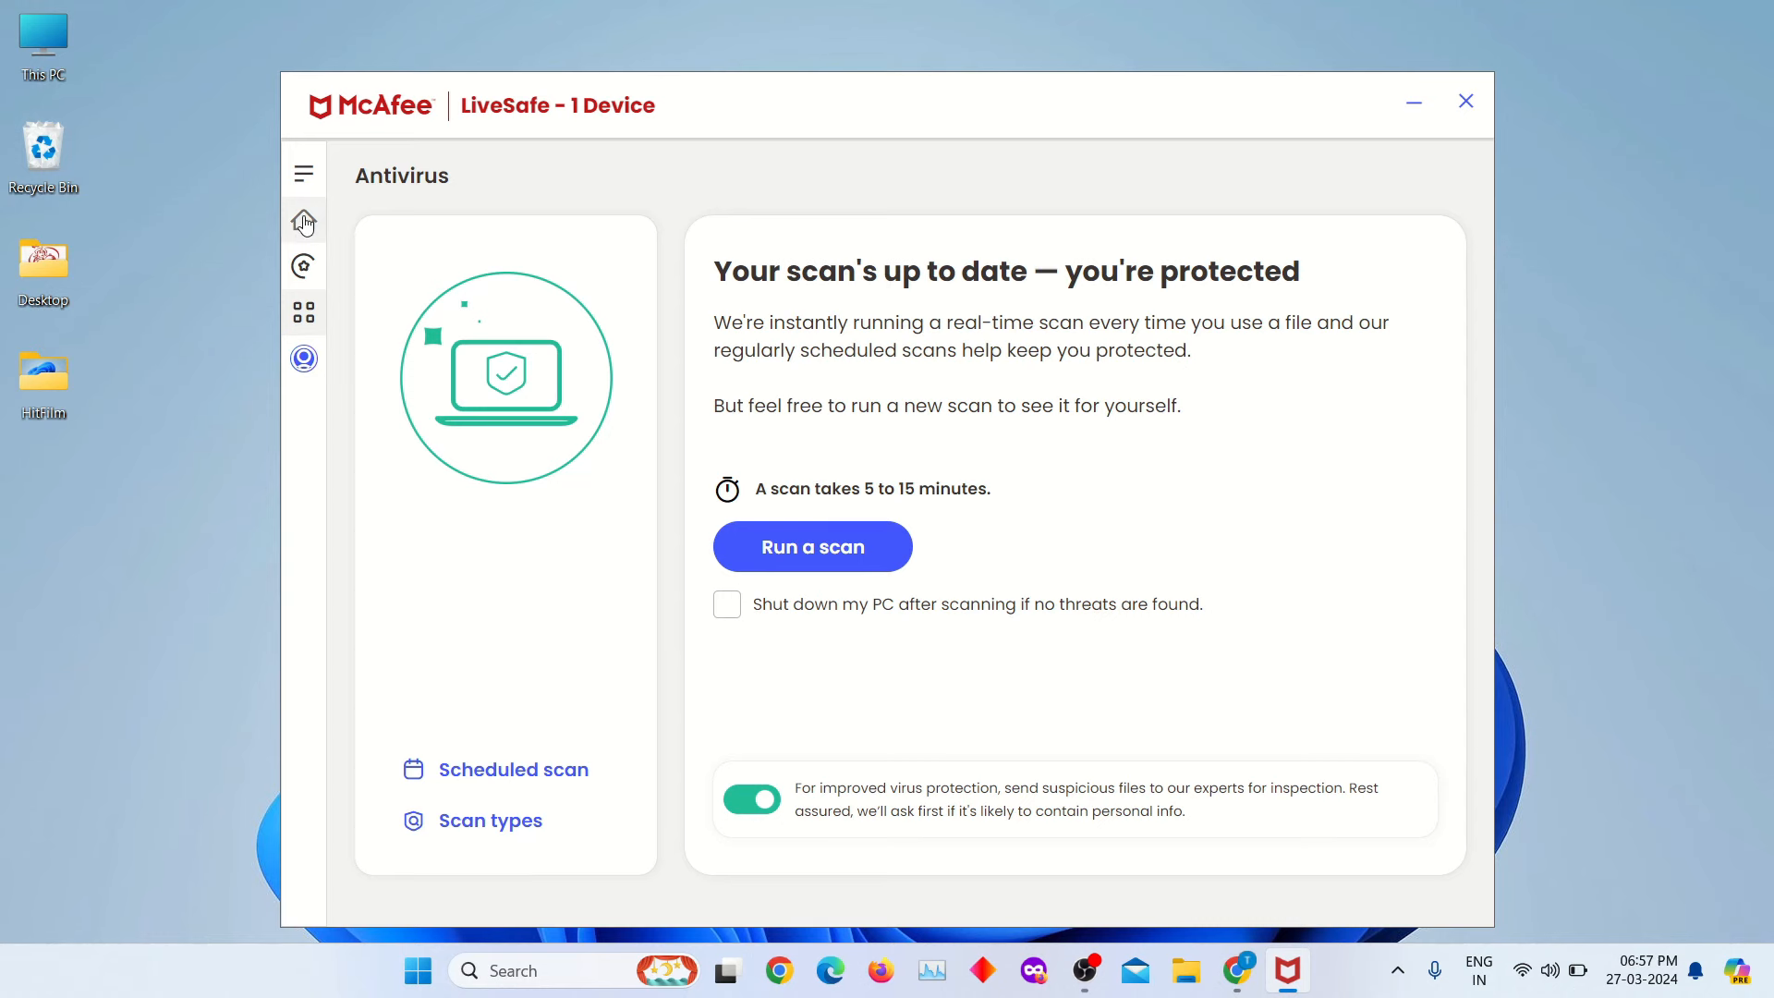